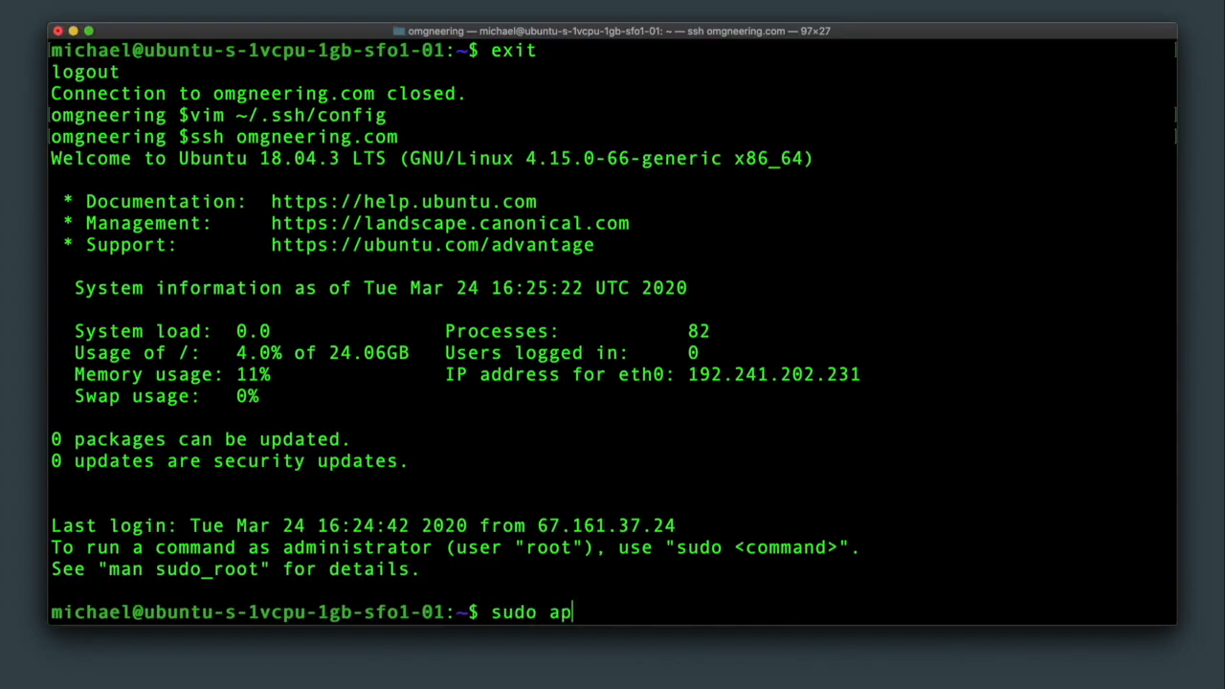
Step: Run 'sudo apt-get update' and supply the sudo password to refresh package lists
text(t-get upd)
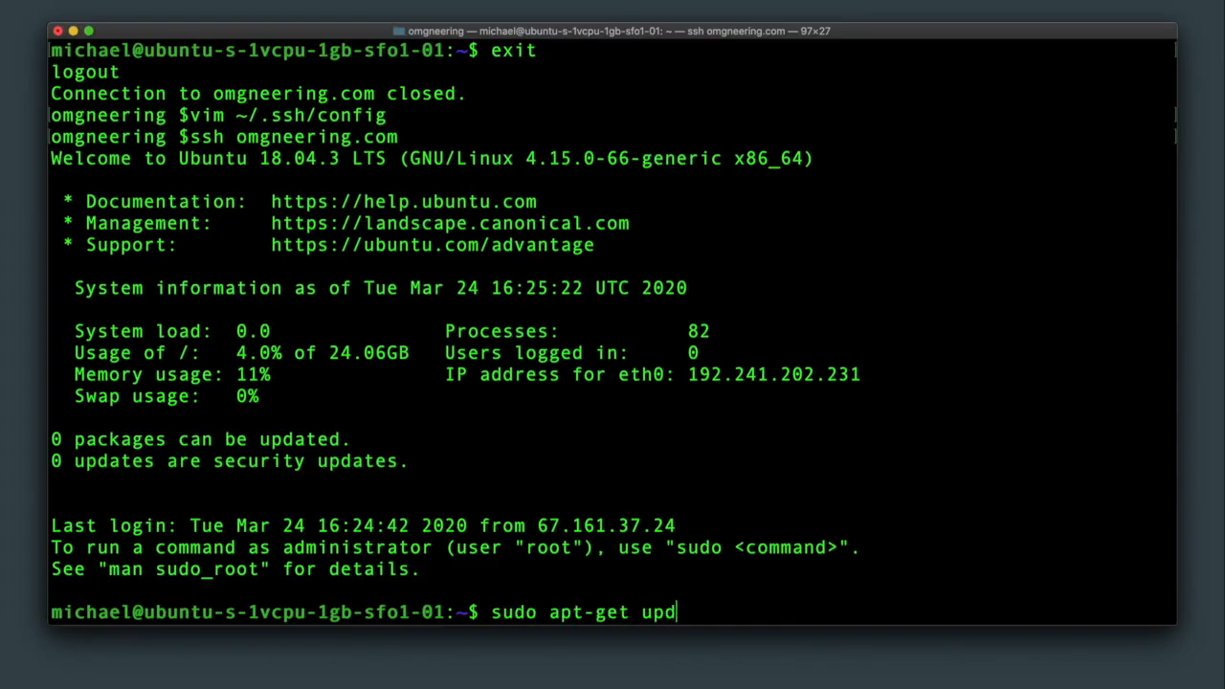
key(Return)
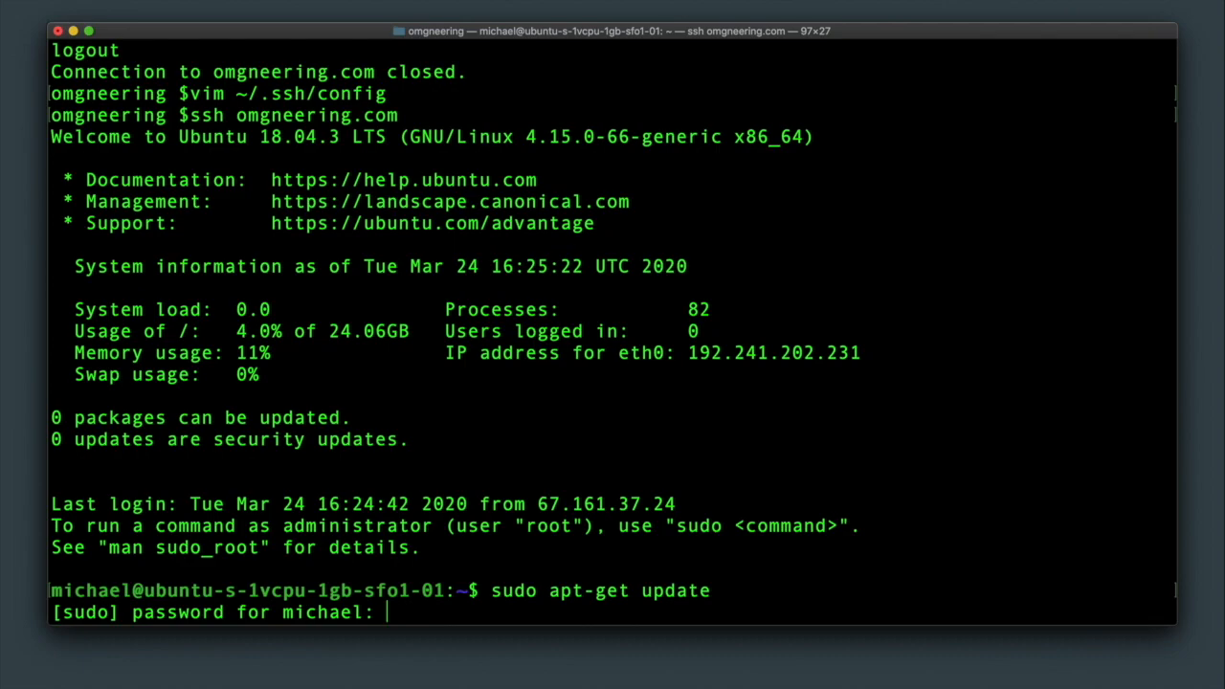
key(enter)
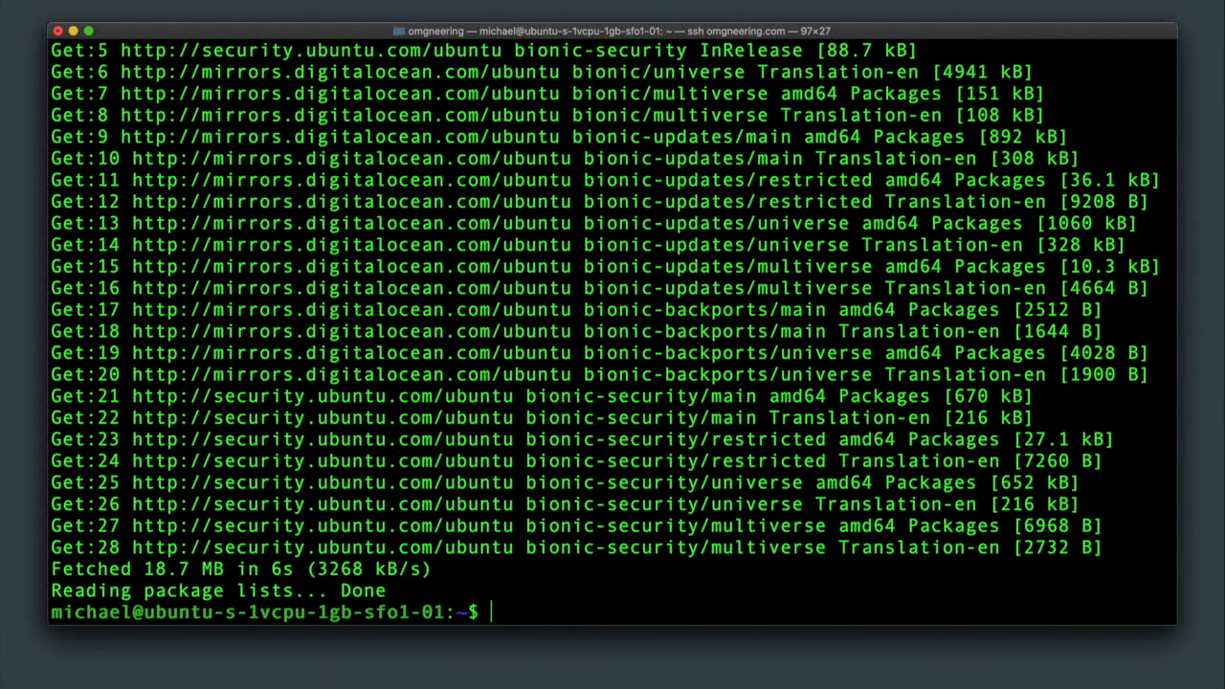
Step: Install build-essential with 'sudo apt-get install -y', then fetch the Erlang Solutions wget command from Firefox
text(sudo apt-get)
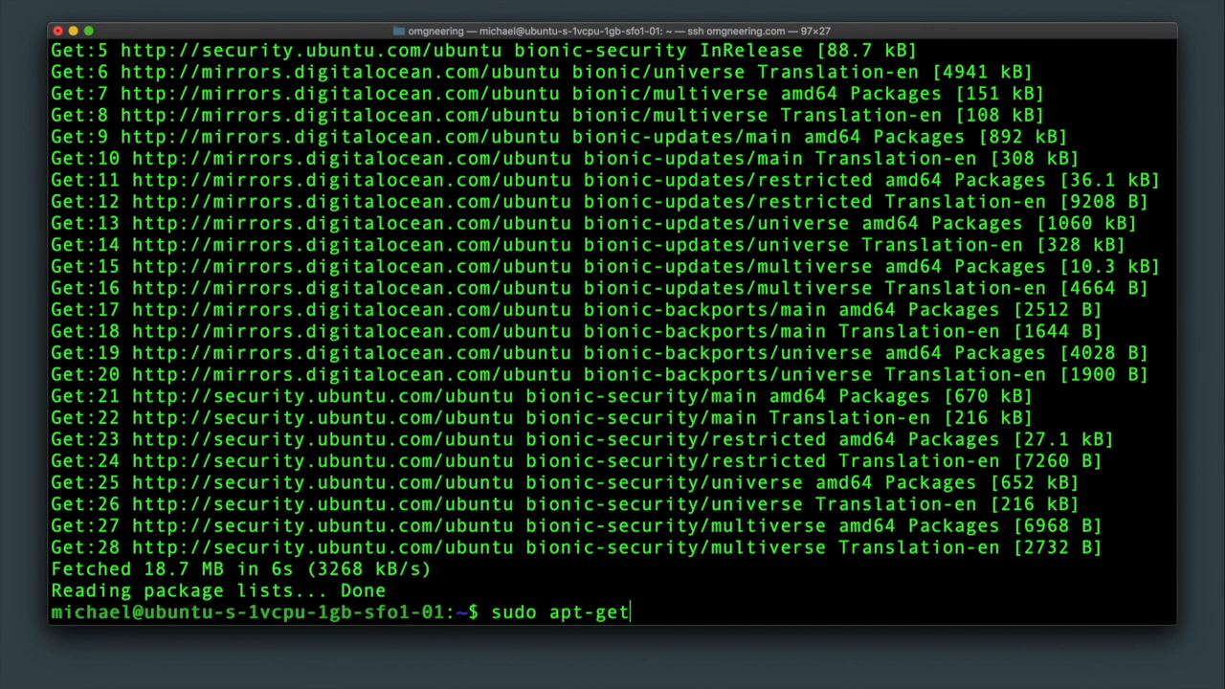
text(install -y build-essential)
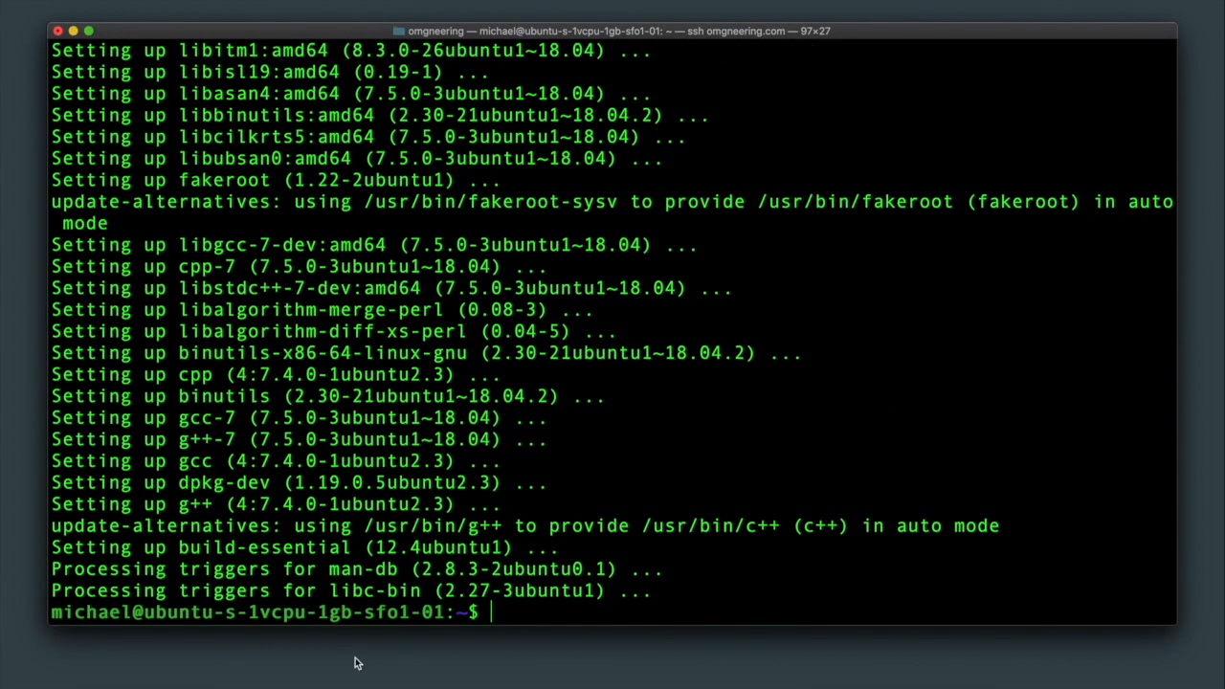
key(cmd+tab)
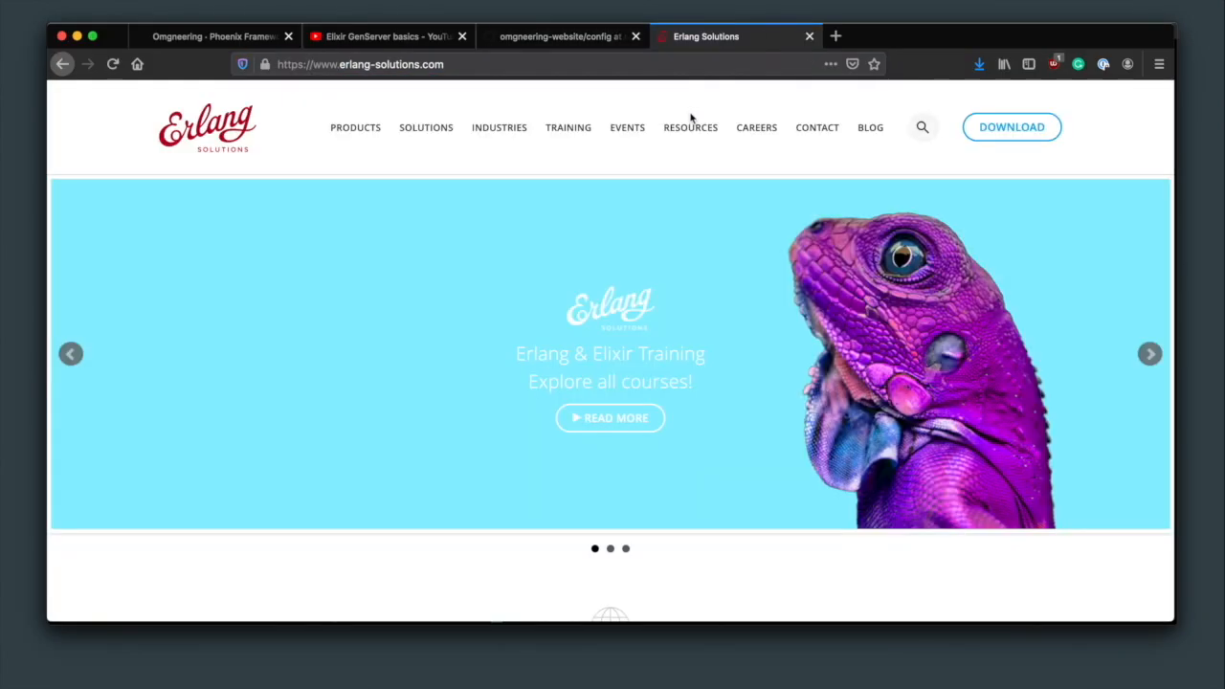
click(1010, 127)
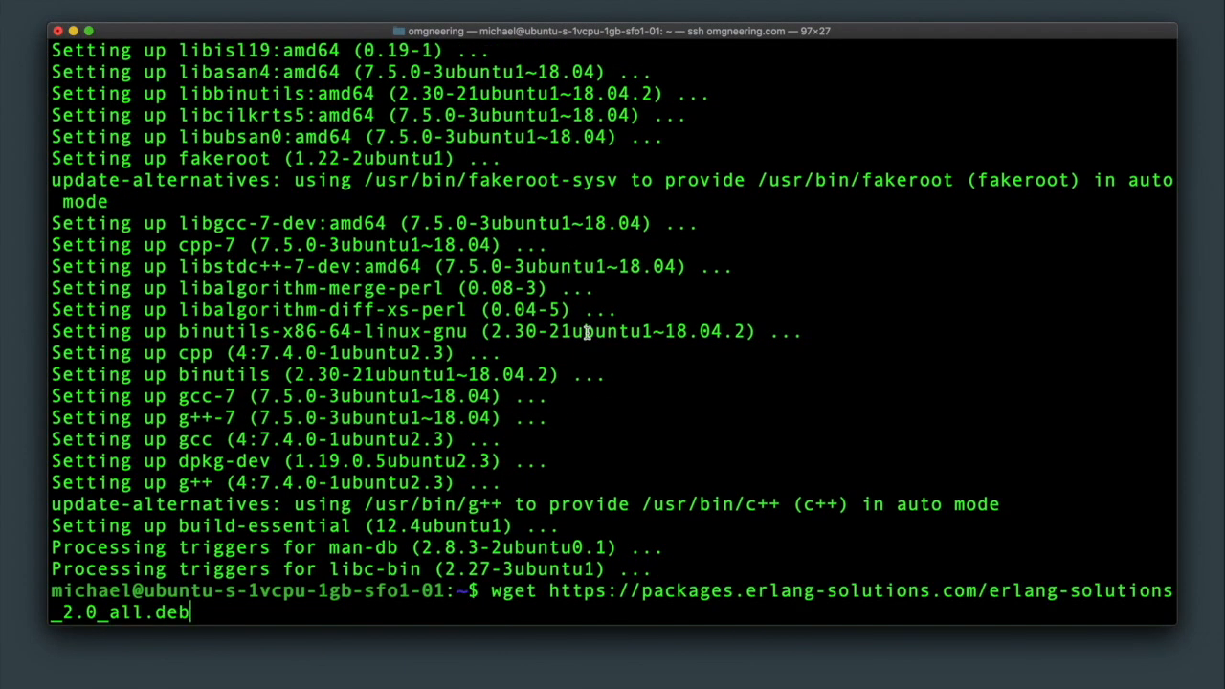
Step: Download the Erlang Solutions repository package, rerun 'sudo apt-get update', and copy the Erlang install command
key(Return)
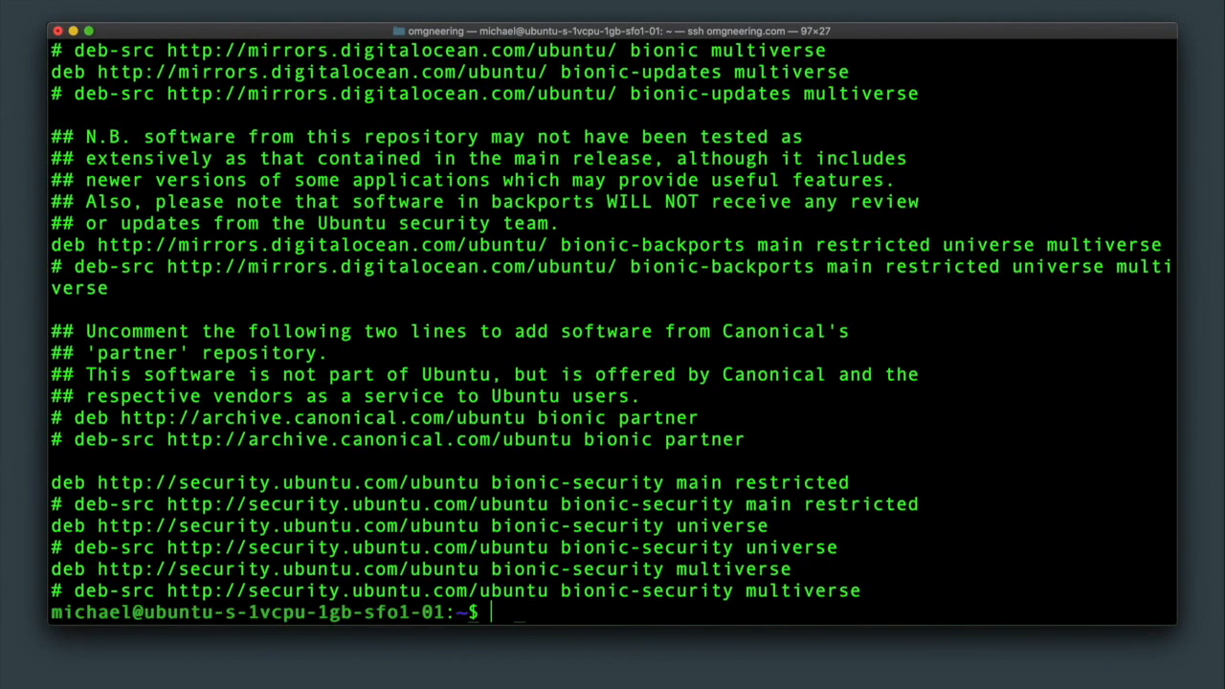
text(sudo apt-get update)
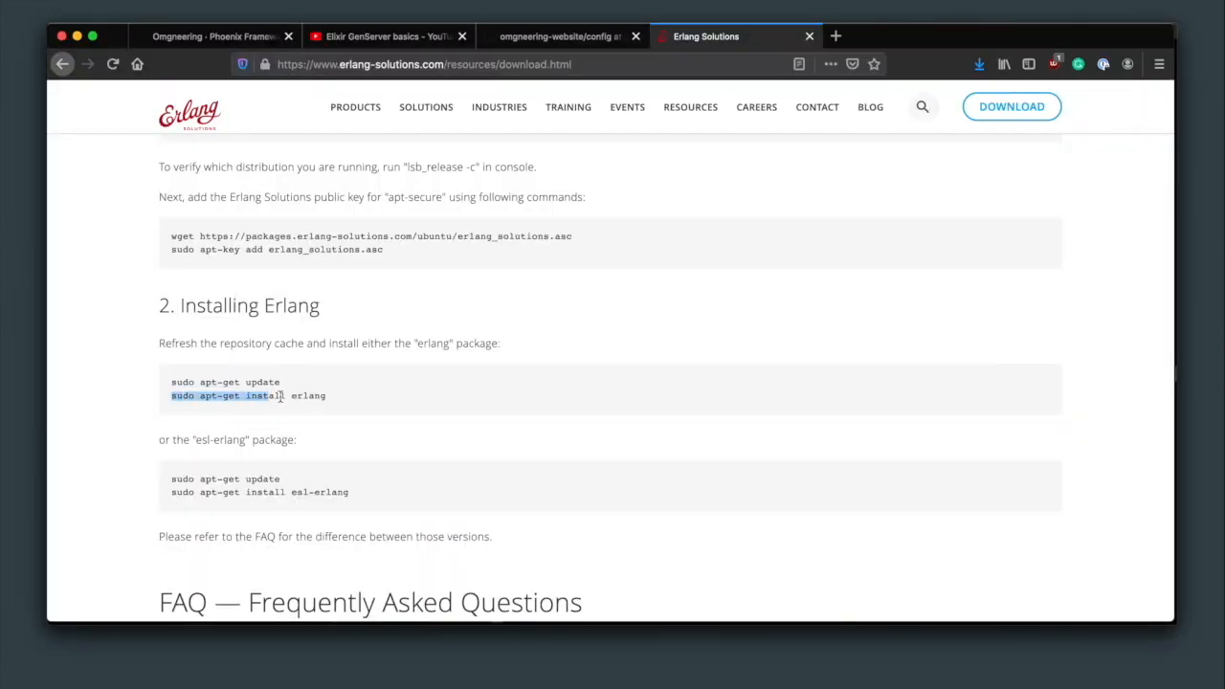
key(cmd+tab)
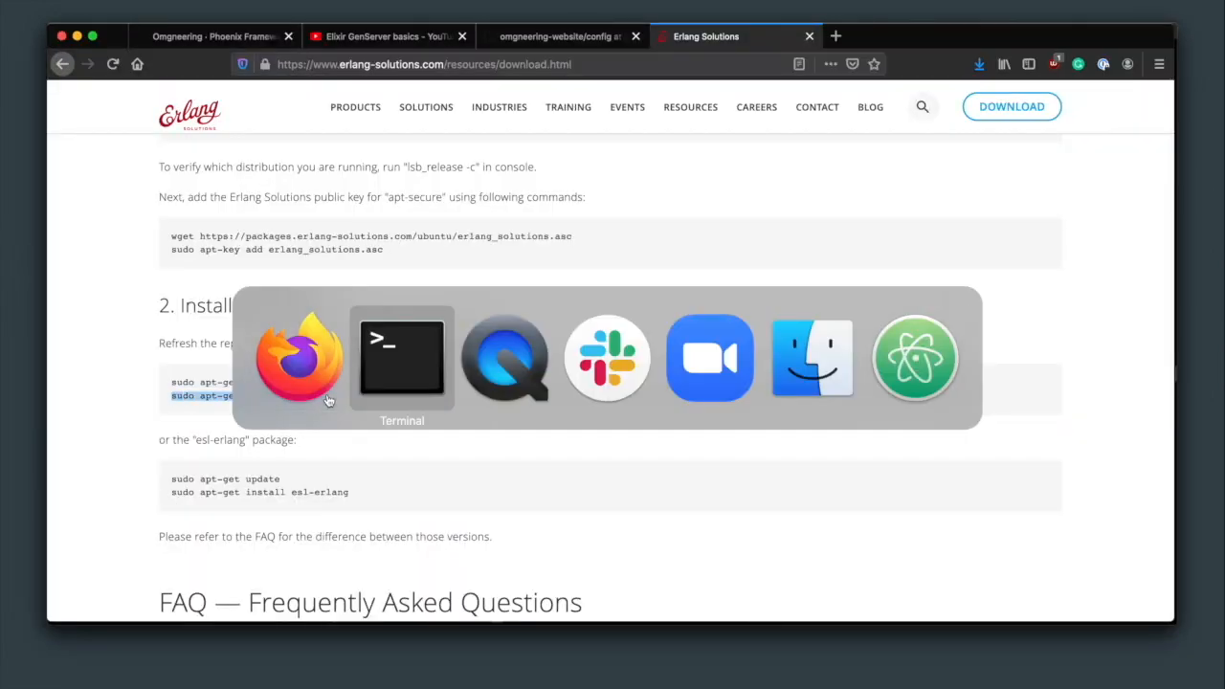
click(402, 358)
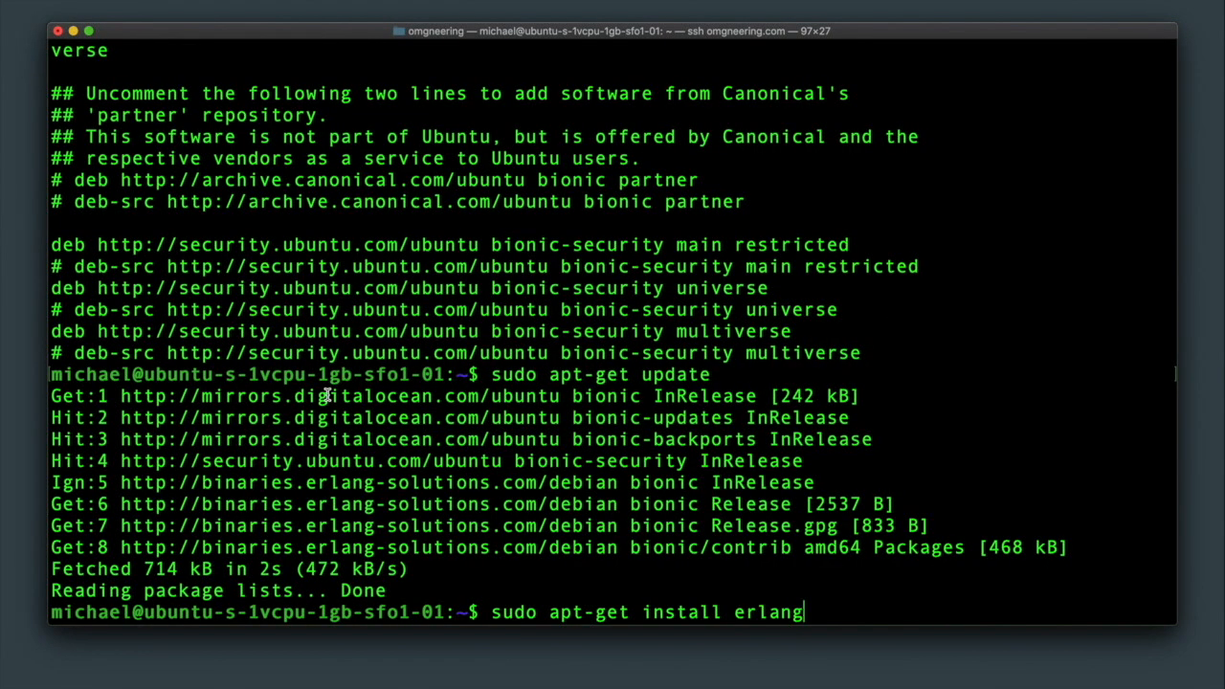
Step: Install erlang, then 'sudo apt-get install elixir' and check 'elixir -v' reports 1.10.2 on OTP 22
key(Return)
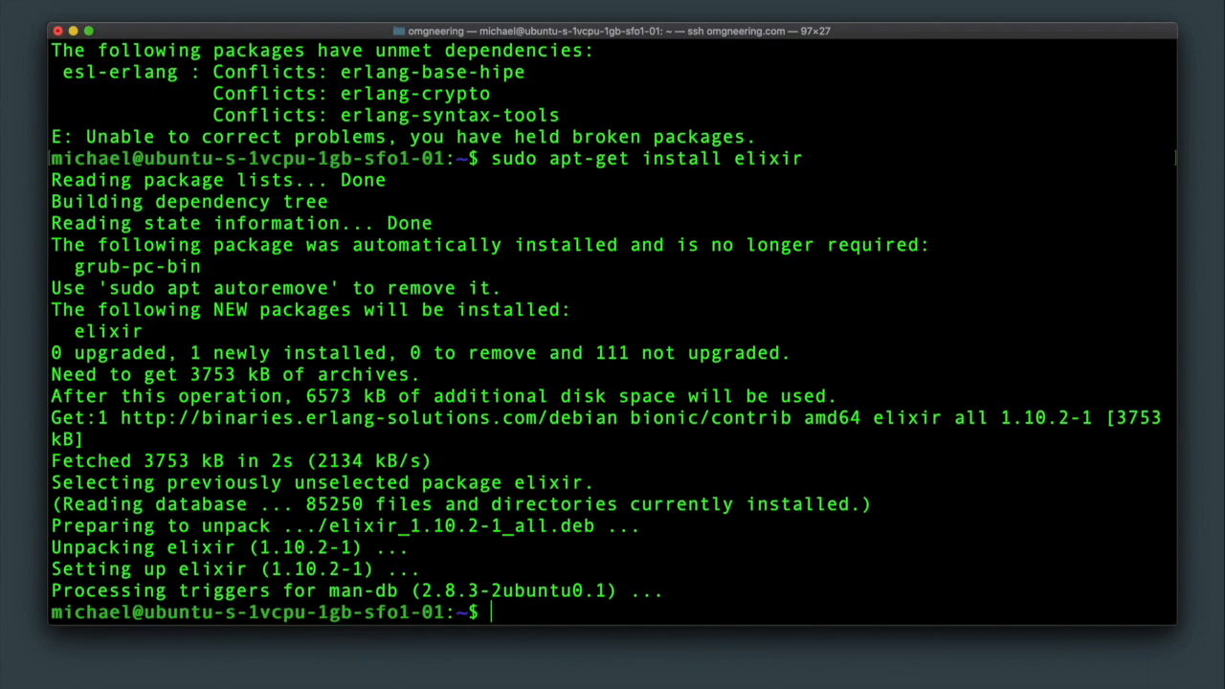
text(elixir -v)
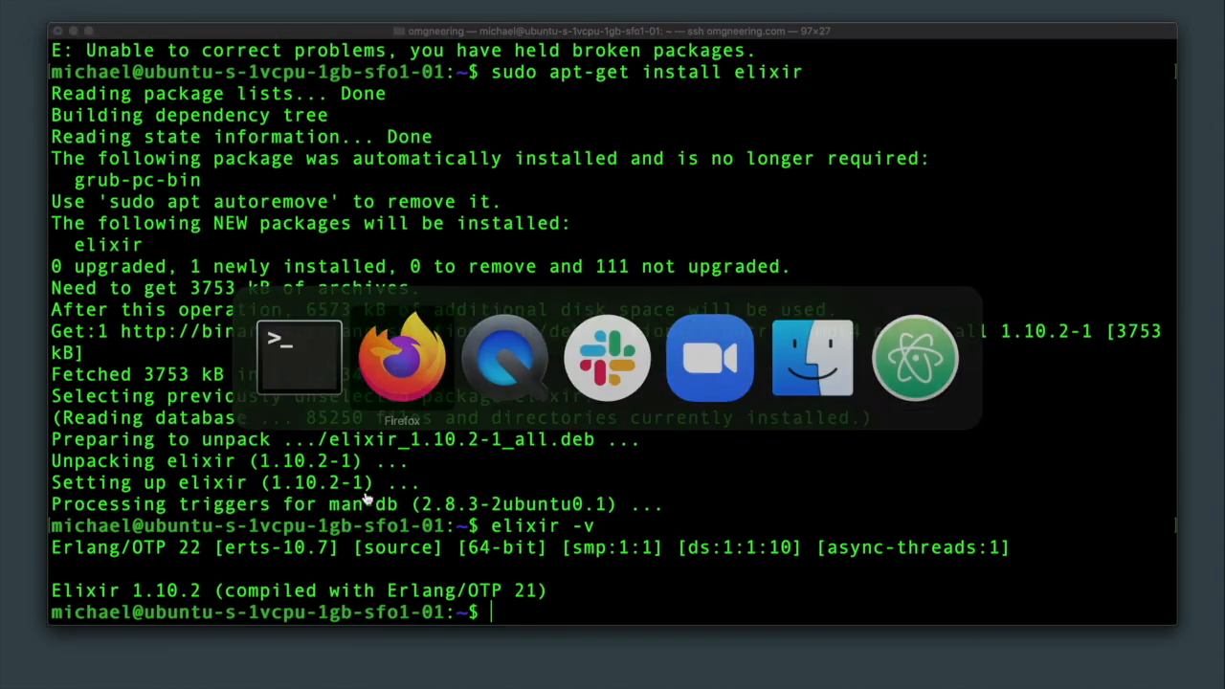
Step: Copy the Node.js v13.x curl setup line from github.com/nodesource/distributions into the terminal
click(402, 358)
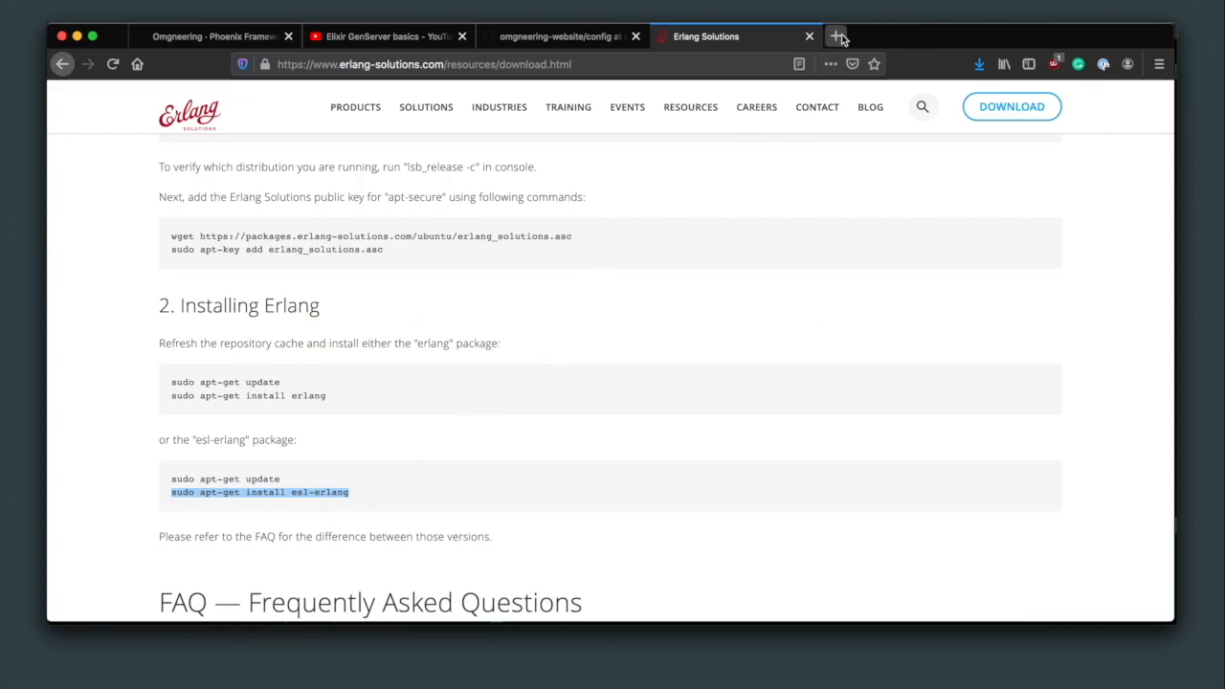
click(836, 36)
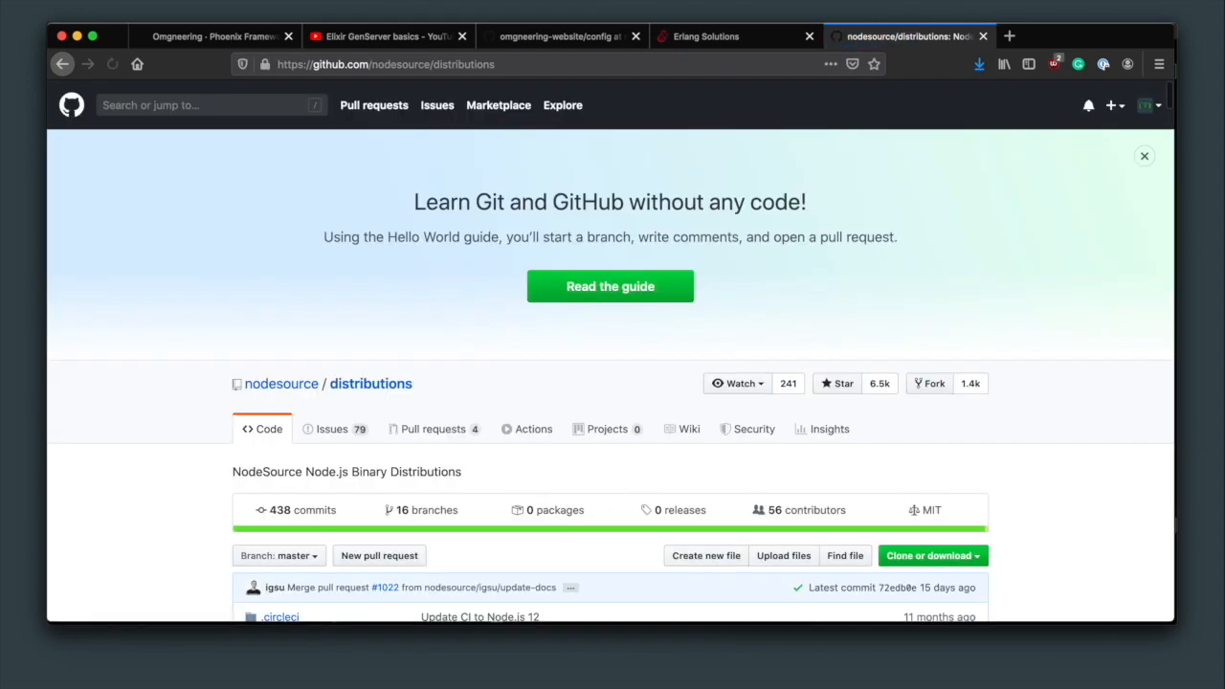
scroll(down, 3)
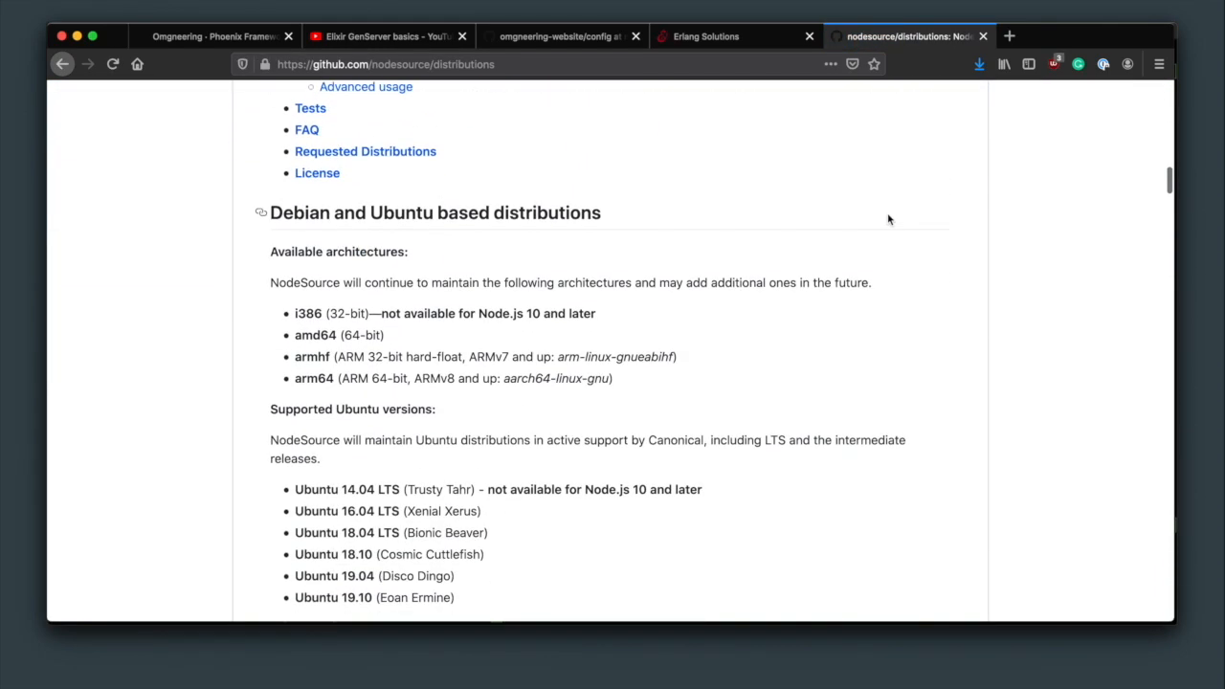
scroll(down, 3)
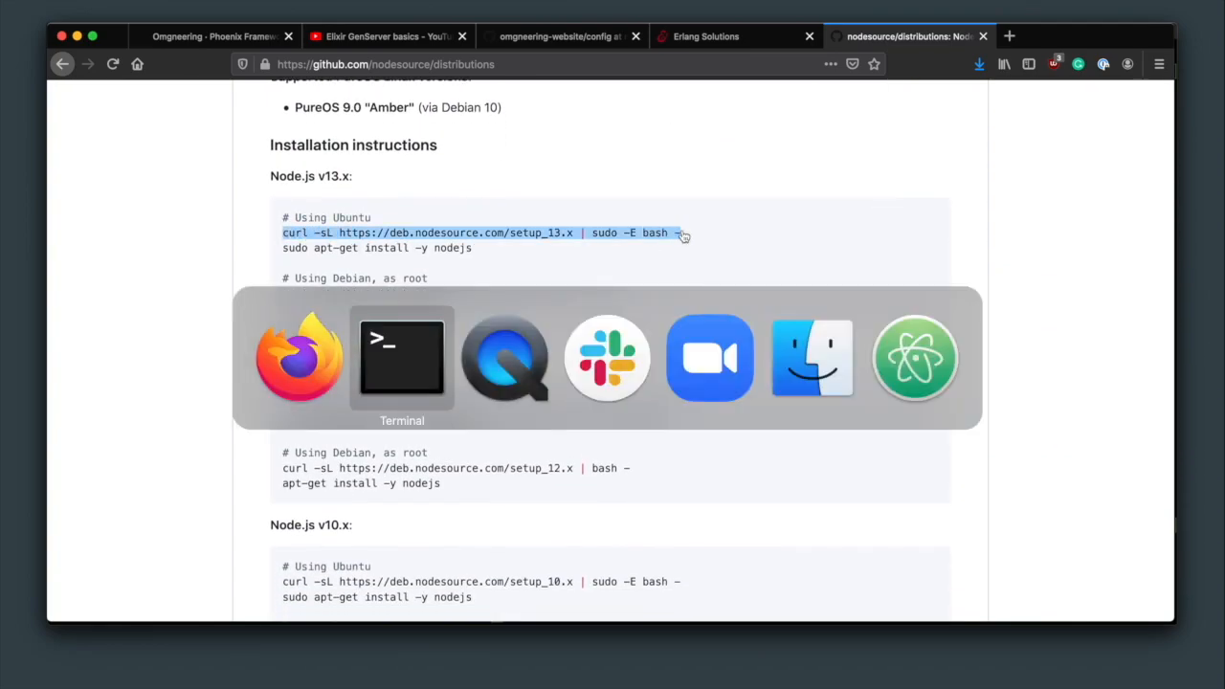
click(402, 358)
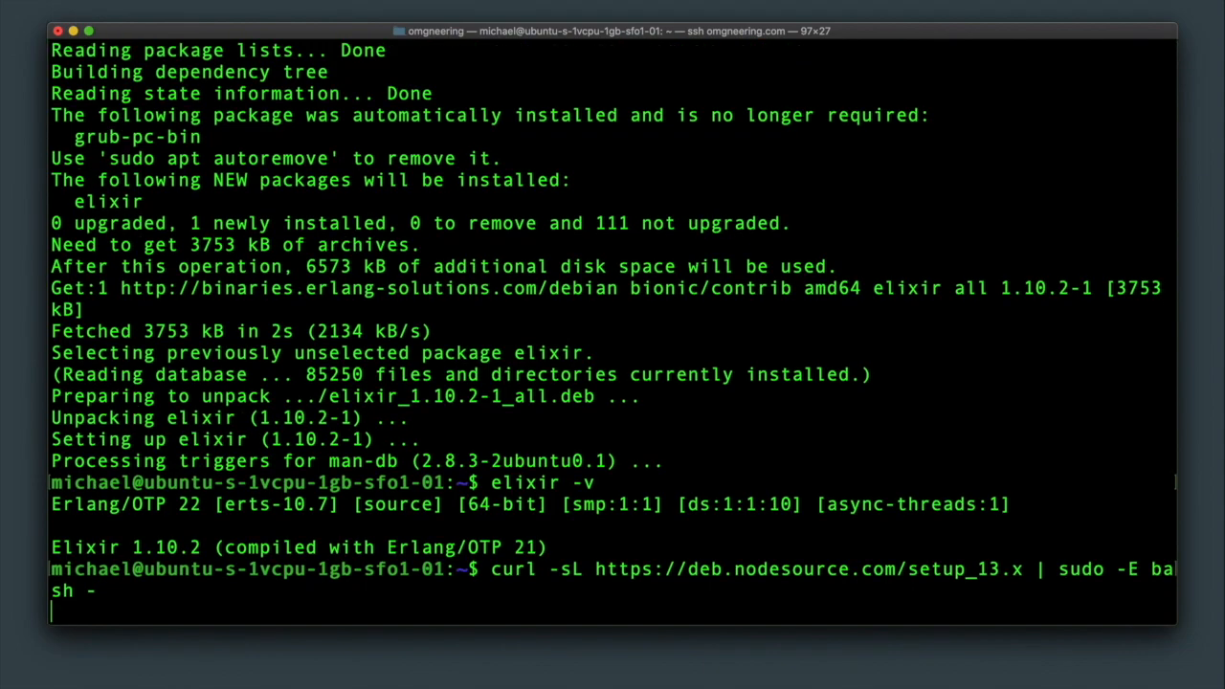
Step: Run the NodeSource script, install nodejs, verify 'node -v' 13.11.0 and 'npm -v' 6.13.7, and start a mysql install command
key(Return)
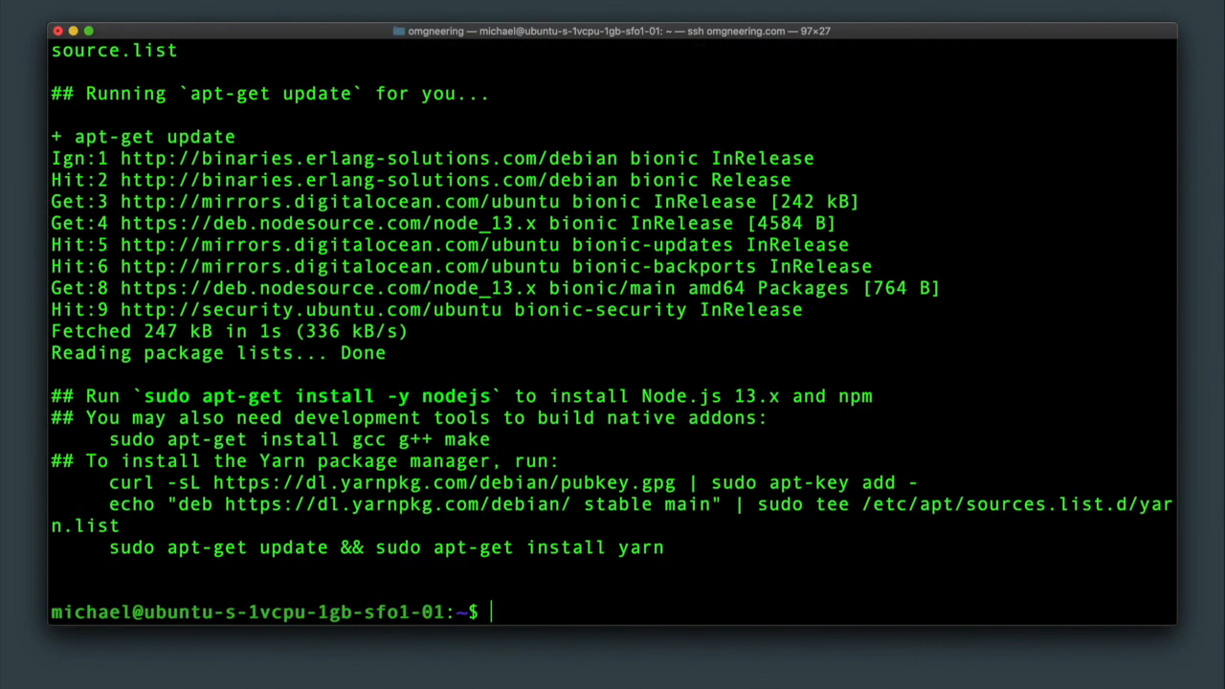
text(sudo apt-ge)
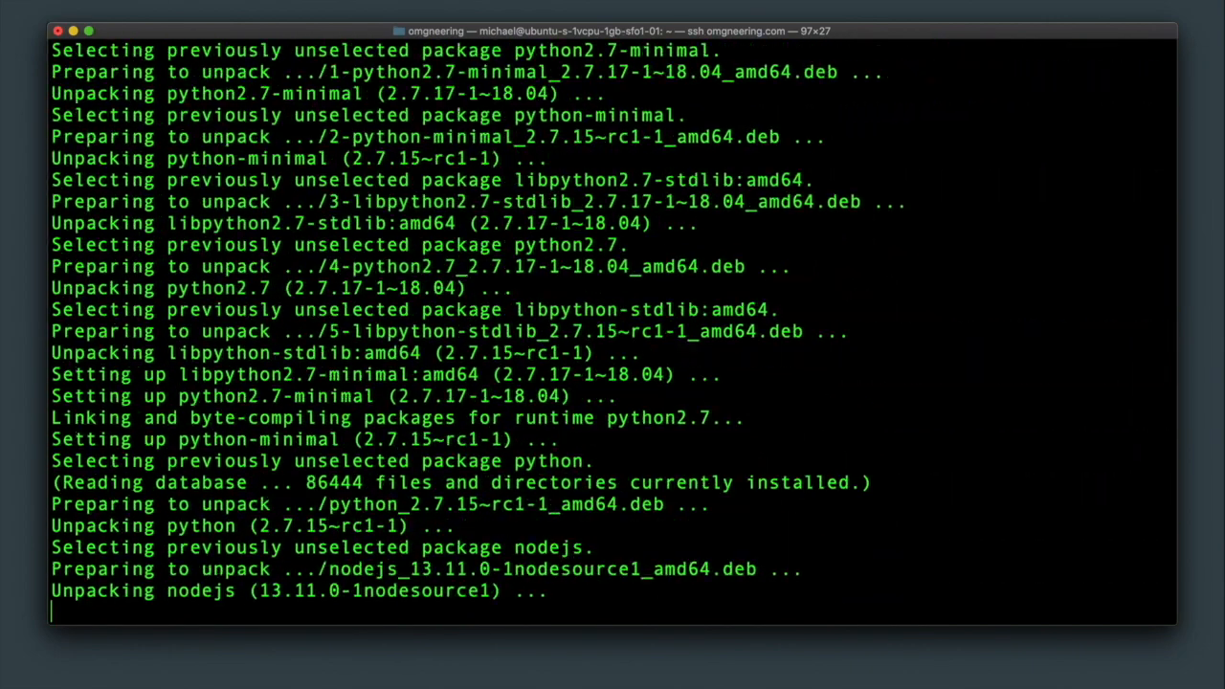
text(node -v)
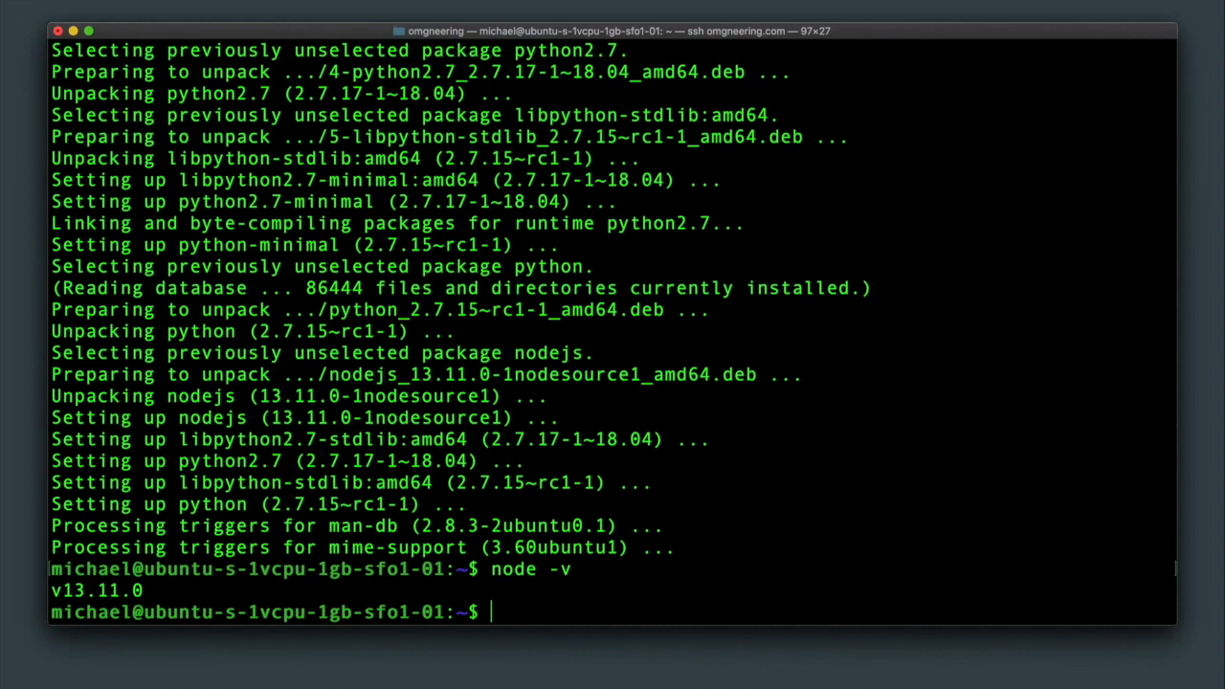
text(npm -v)
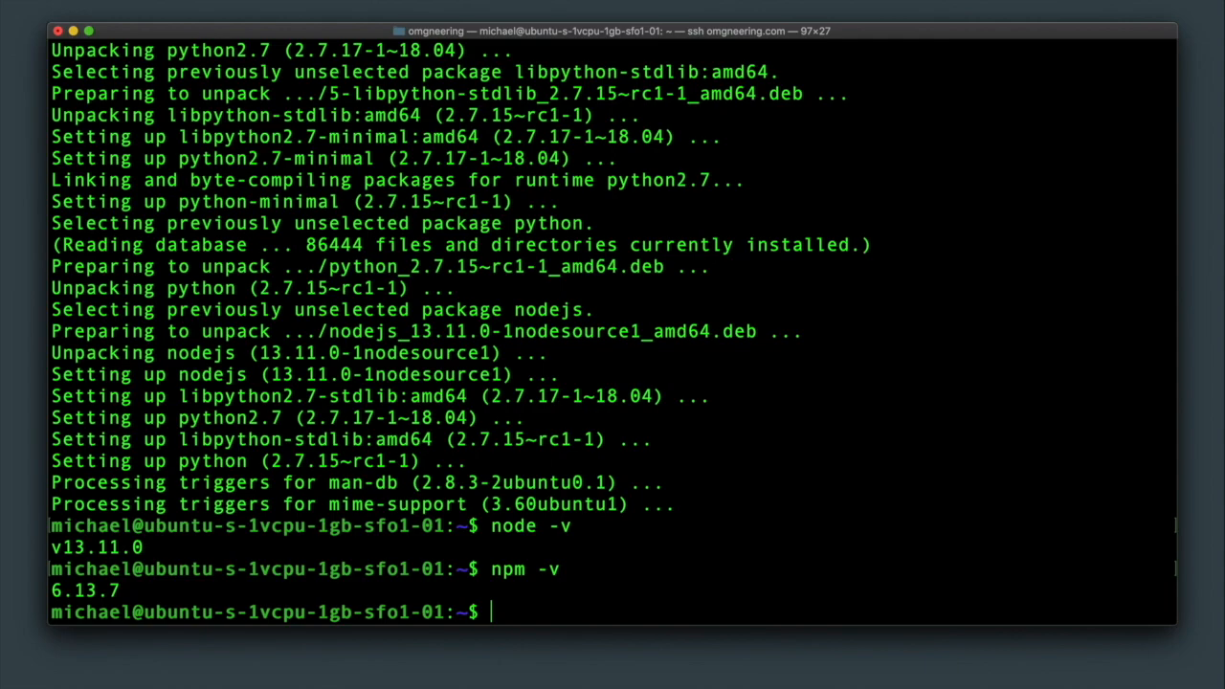
text(sudo apt-get install mysql-)
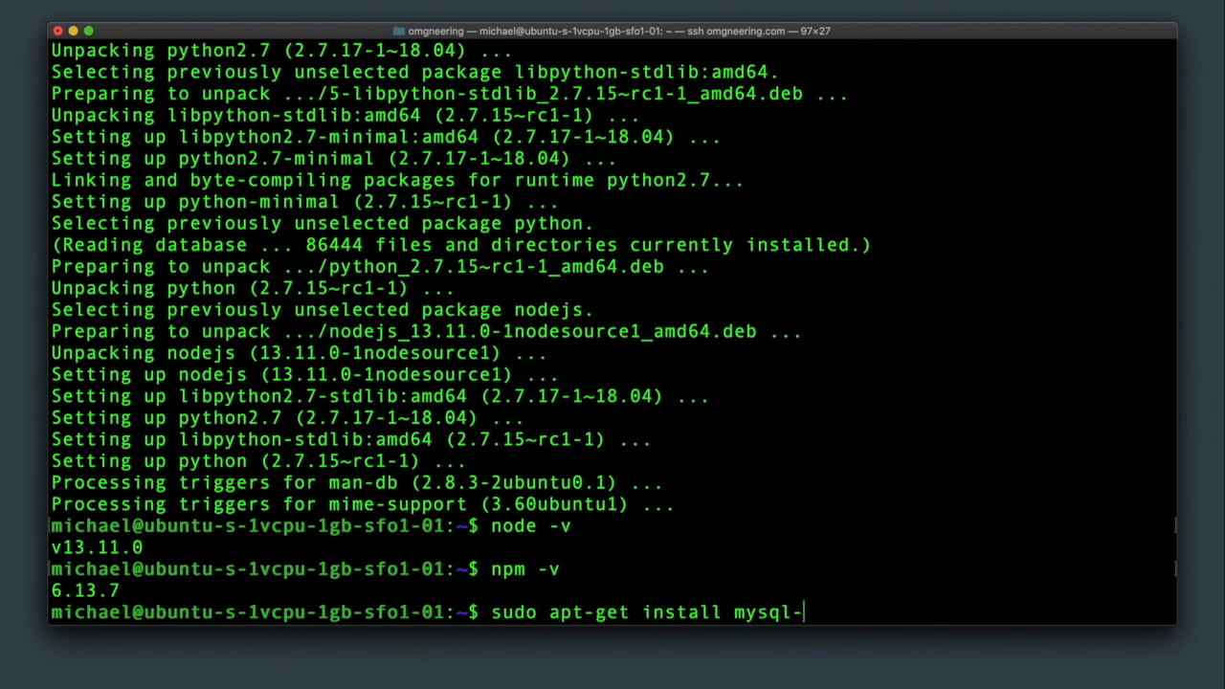
Step: Install mysql-server, mysql-client and libmysqlclient-dev via apt-get, then clear the screen
text(server)
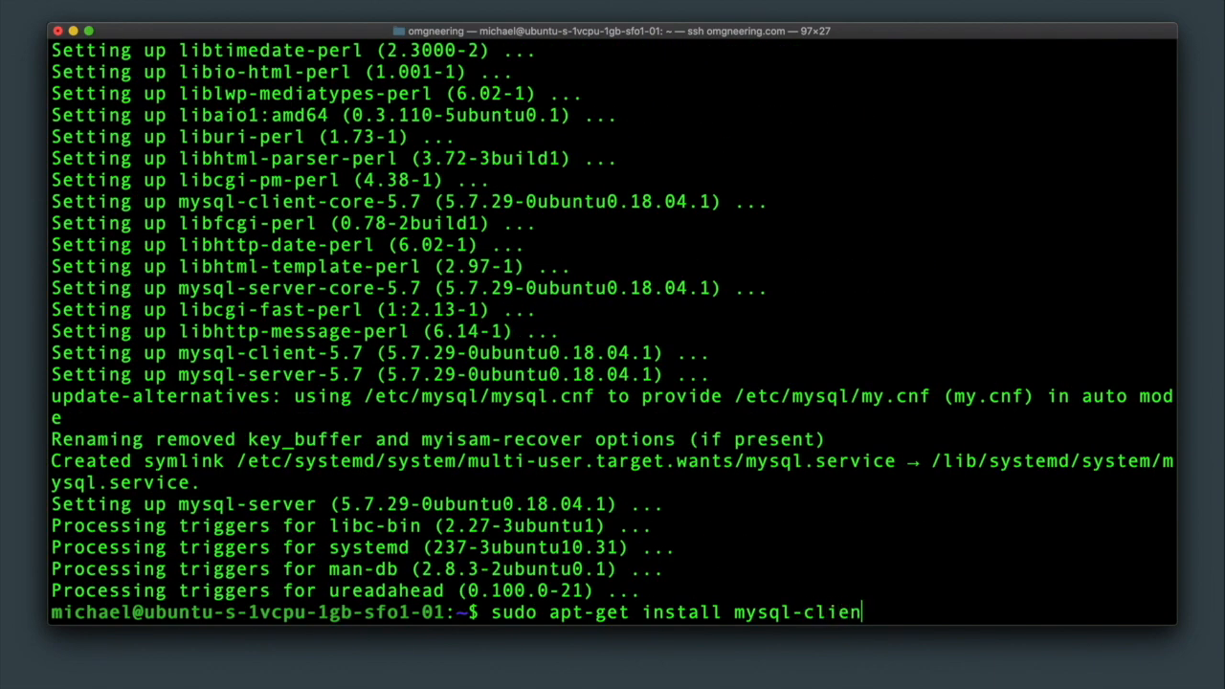
text(t)
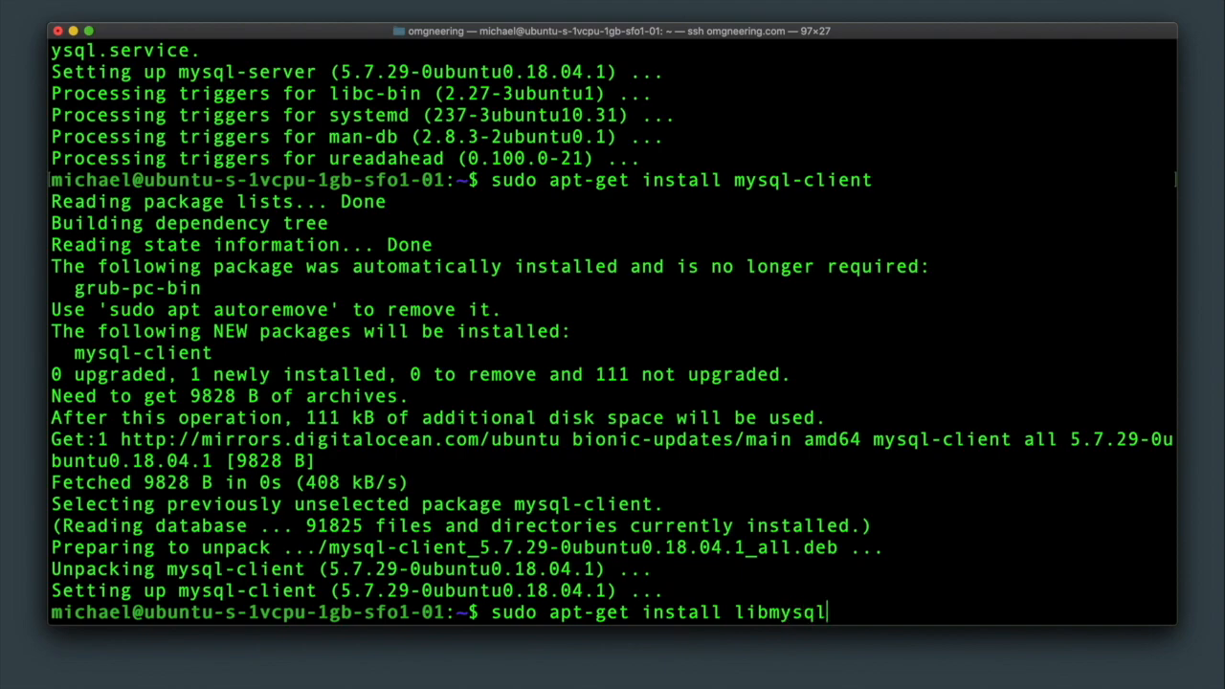
text(client)
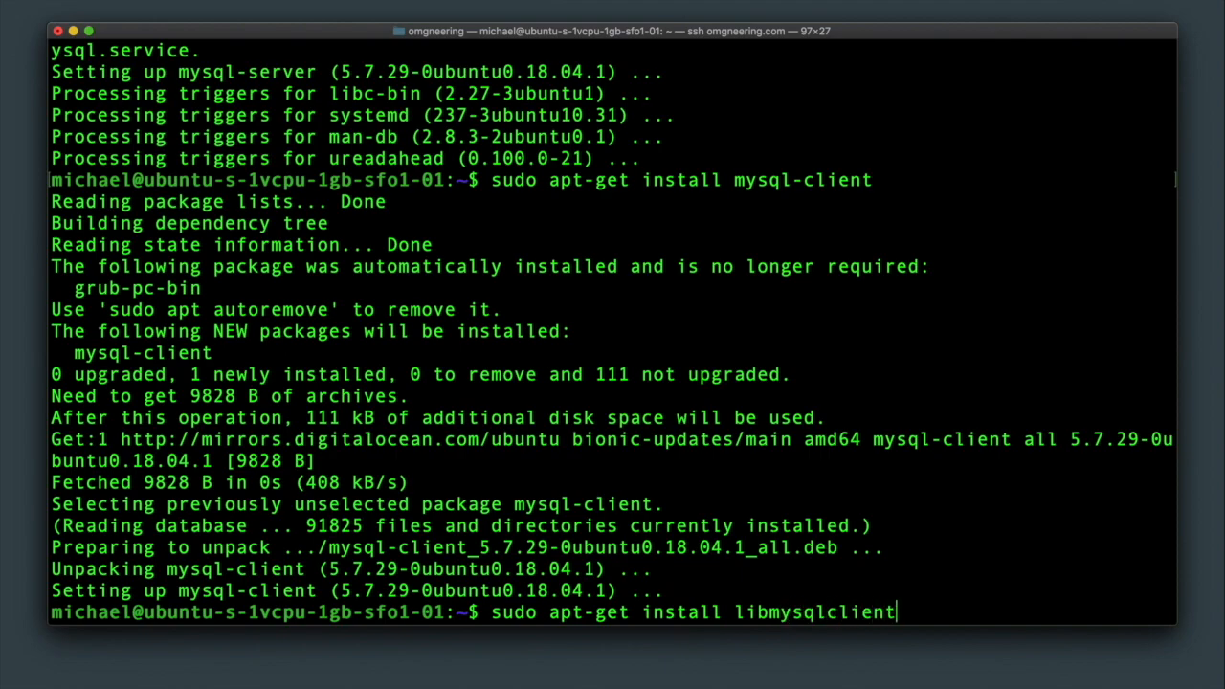
text(-dev)
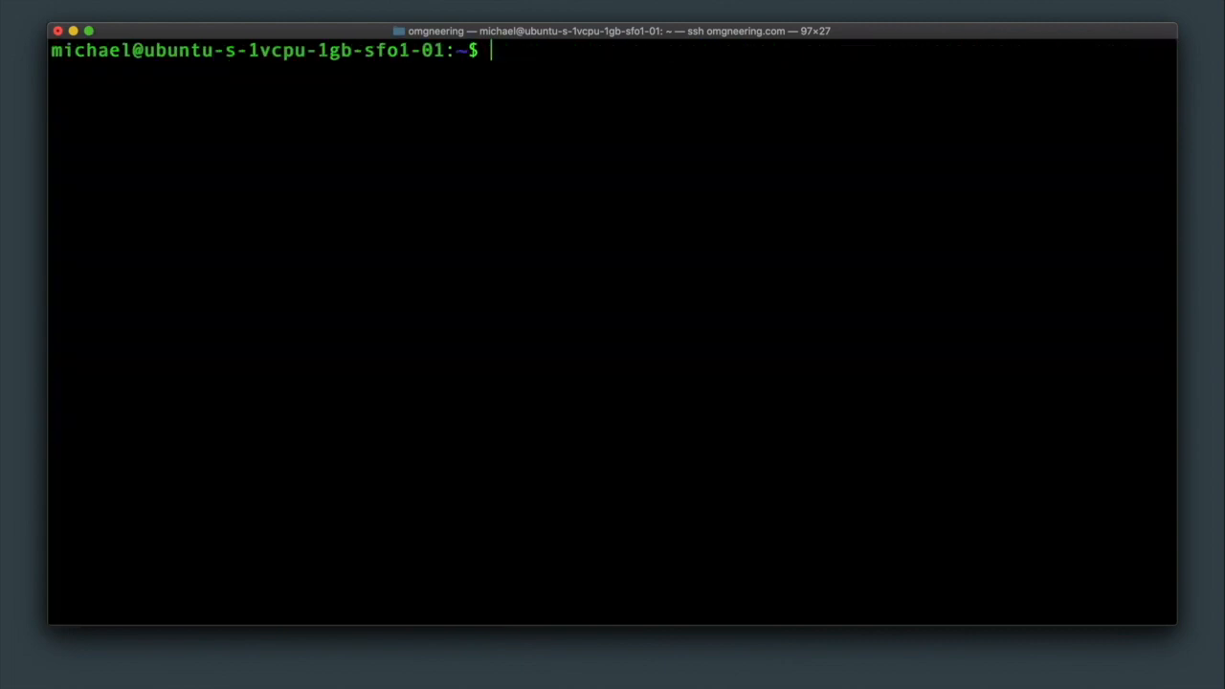
Step: Run 'sudo mysql_secure_installation': decline the password plugin, set the root password, answer y to all remaining prompts
text(sudo mysql_secure_installatio)
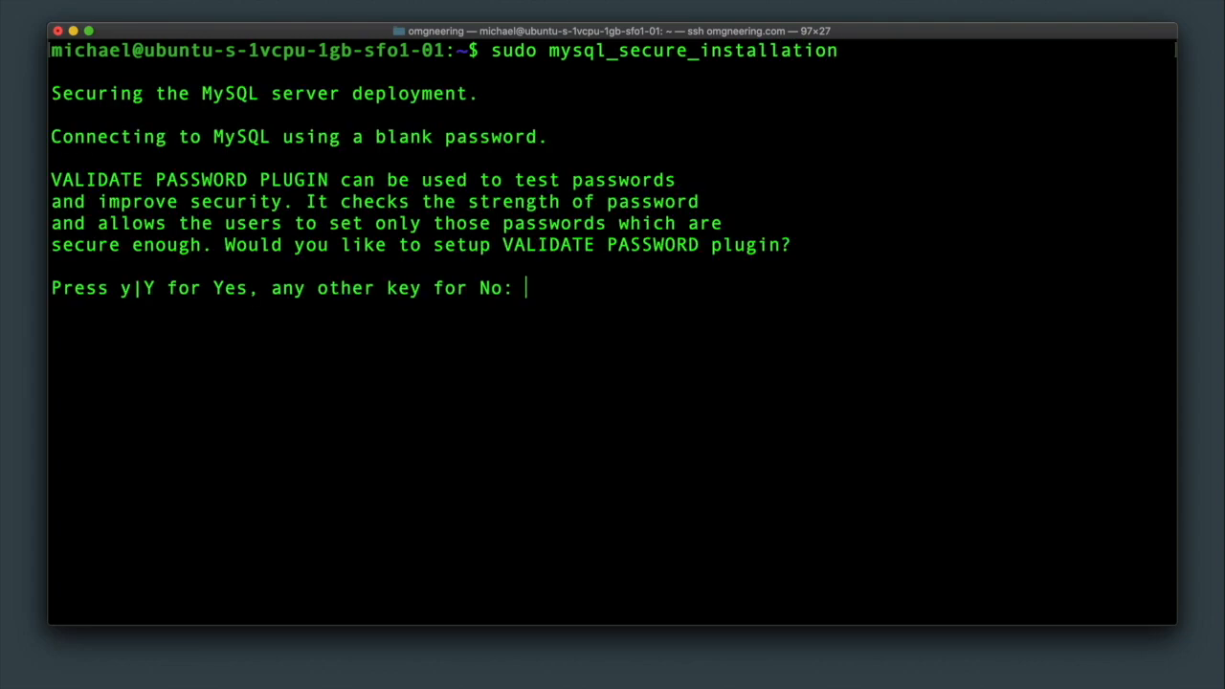
text(n)
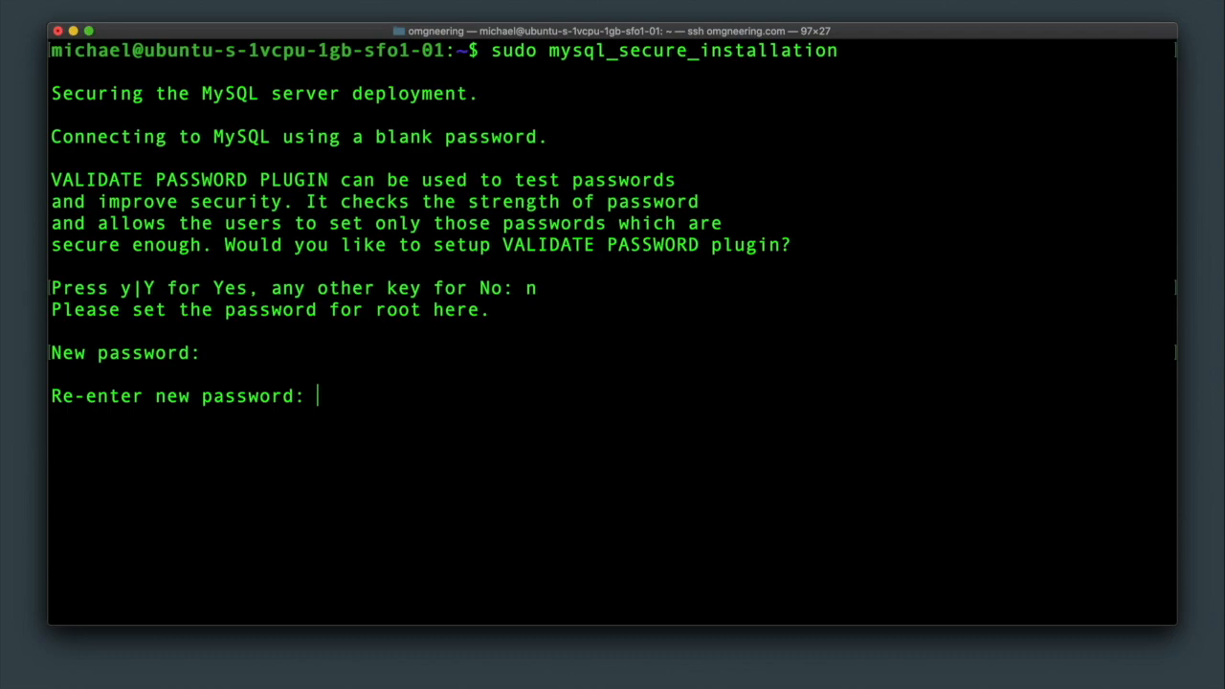
key(enter)
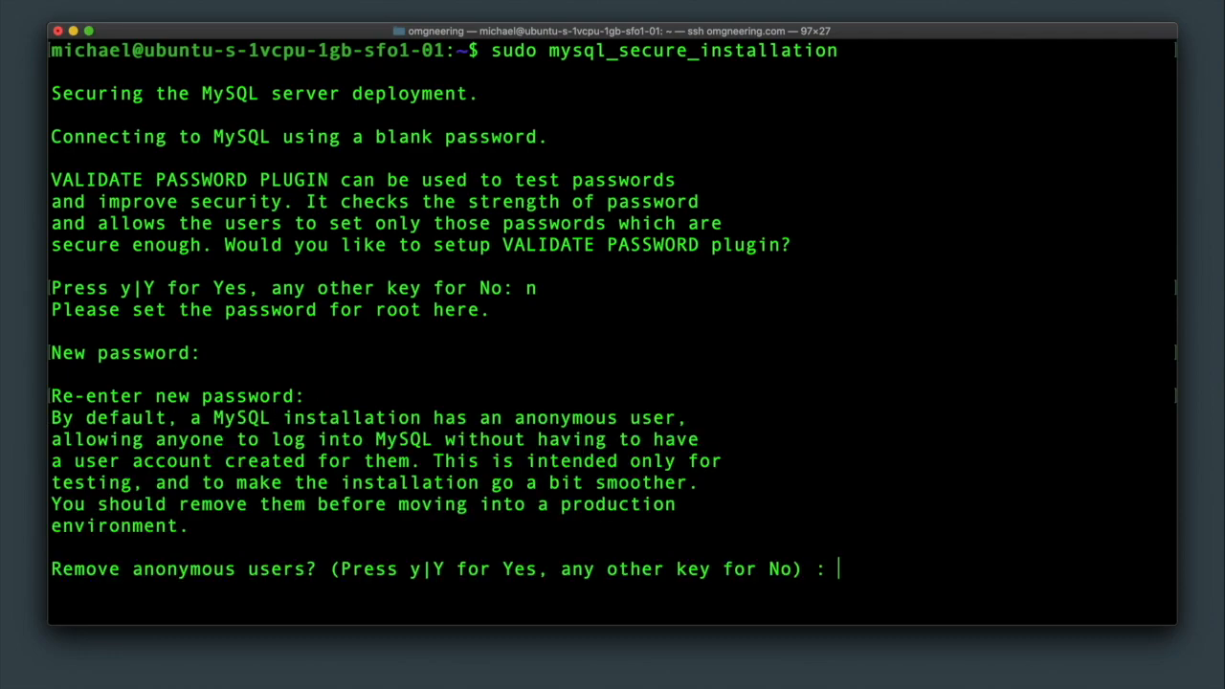
text(y)
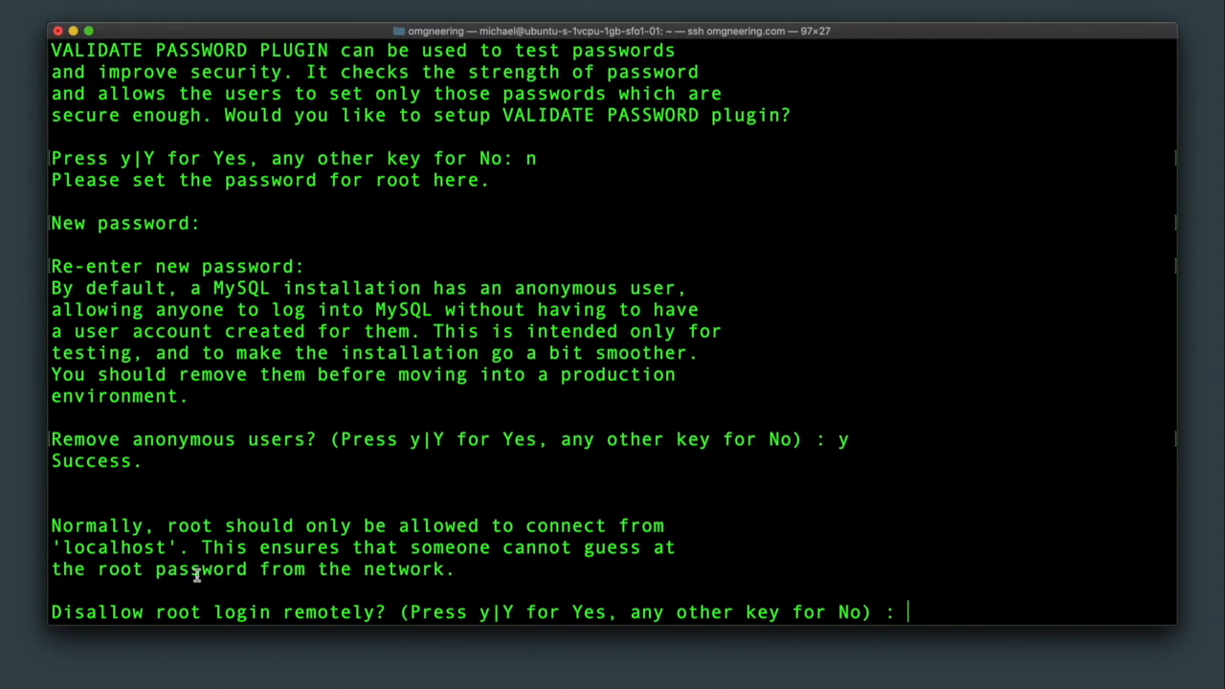
mouse_move(379, 609)
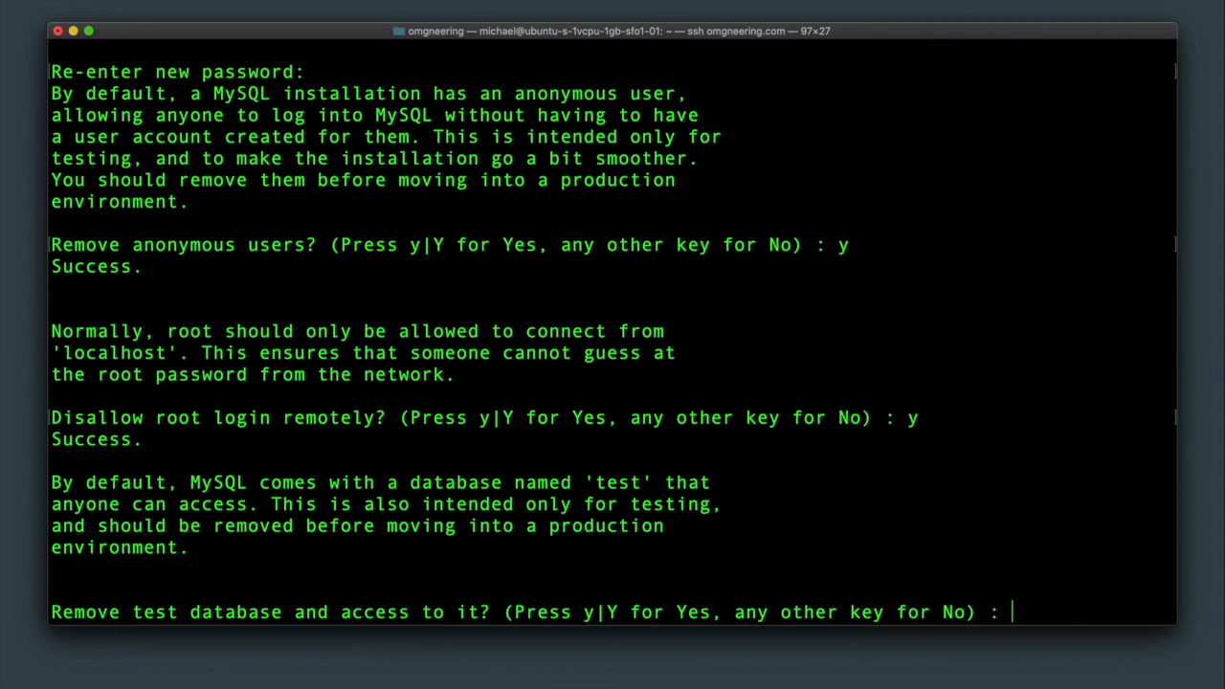
text(y)
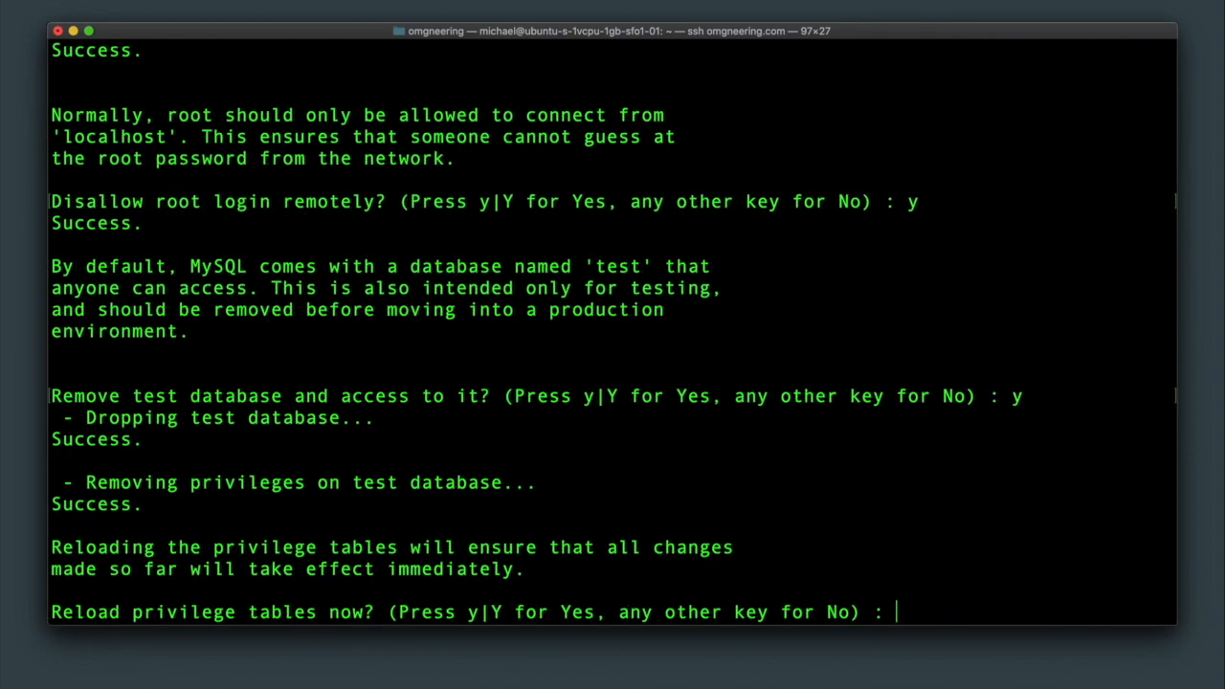
text(y)
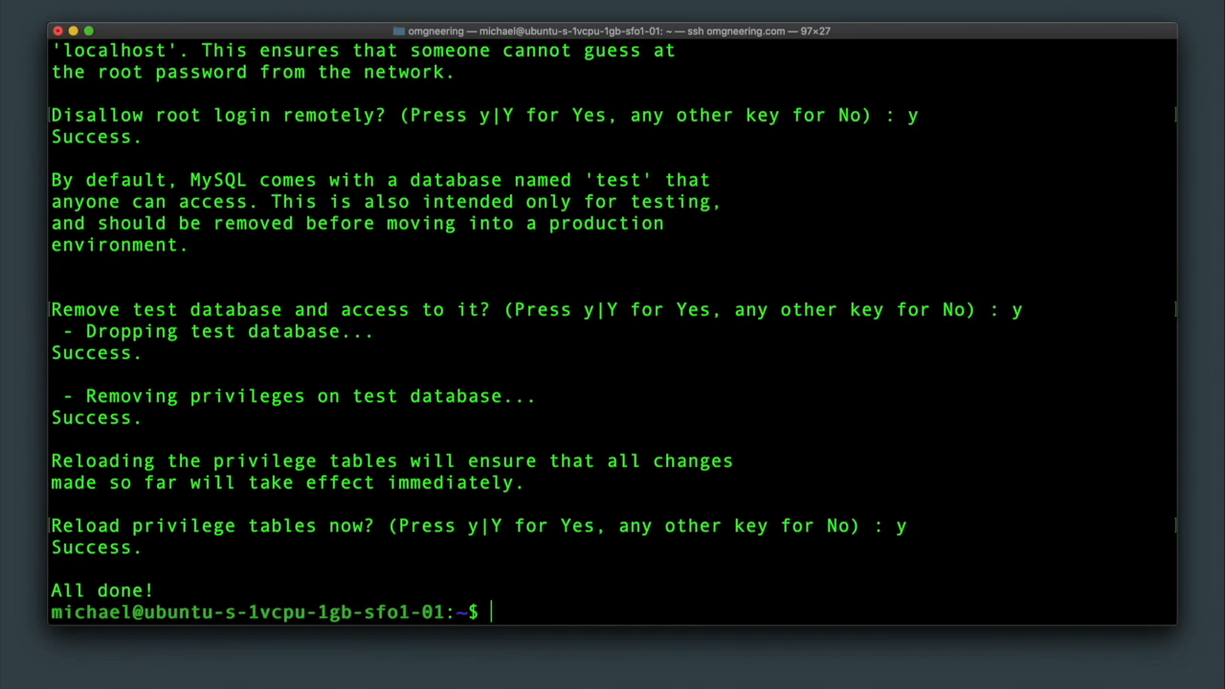
Step: Enter 'sudo mysql' and run SELECT user,authentication_string,plugin,host FROM mysql.user
text(sudo m)
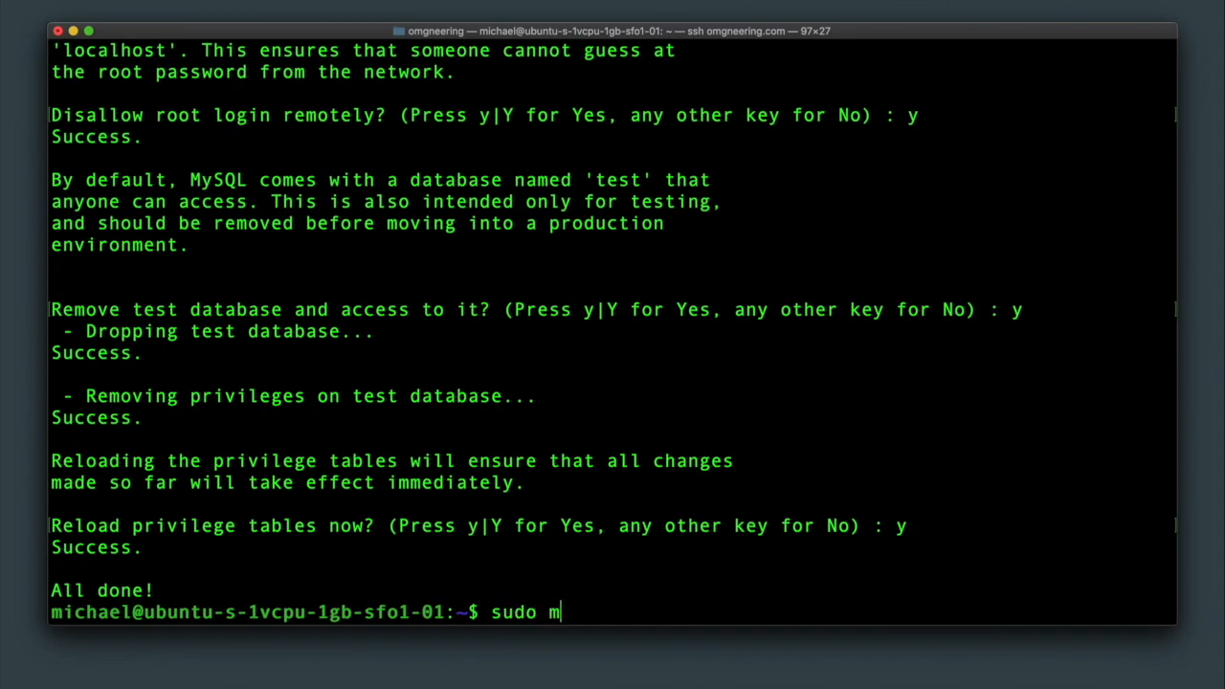
text(ysql)
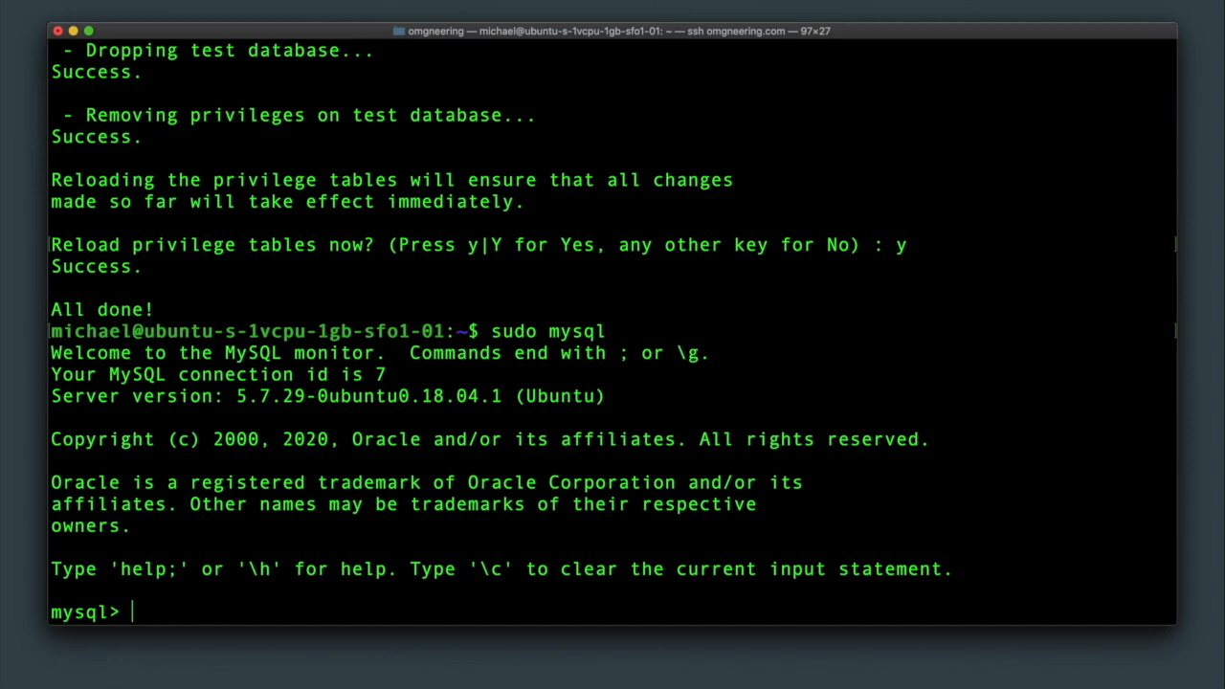
text(SELECT user,au)
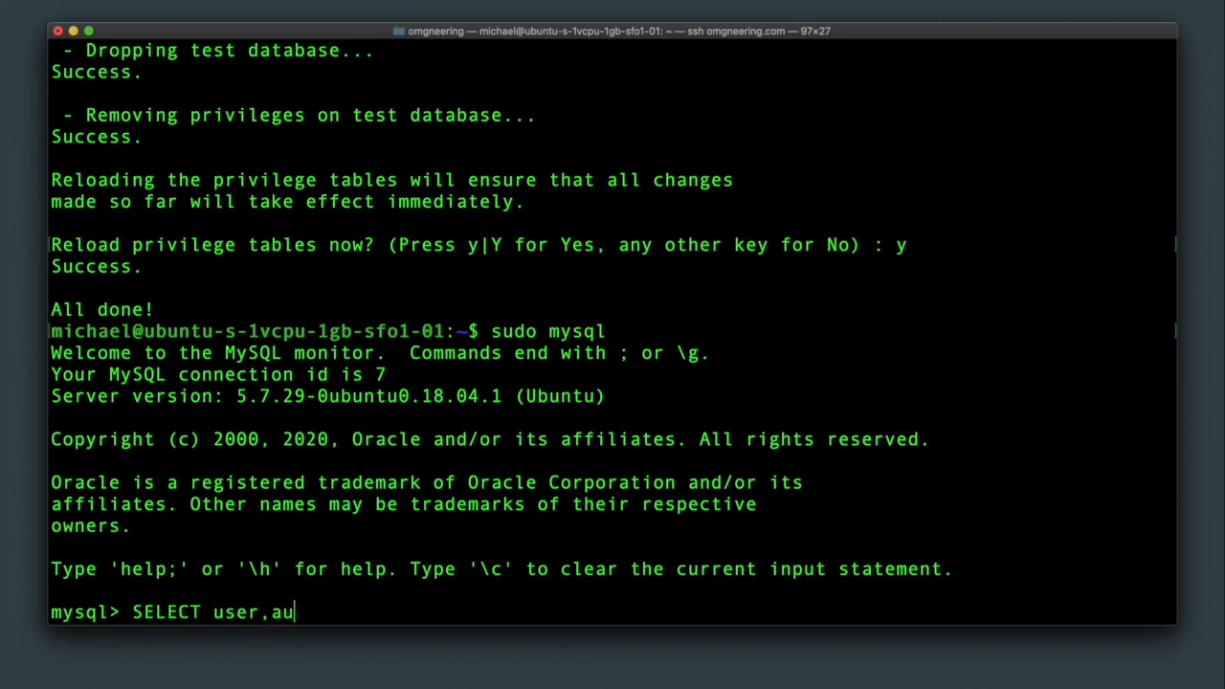
text(thentication_string,plugi)
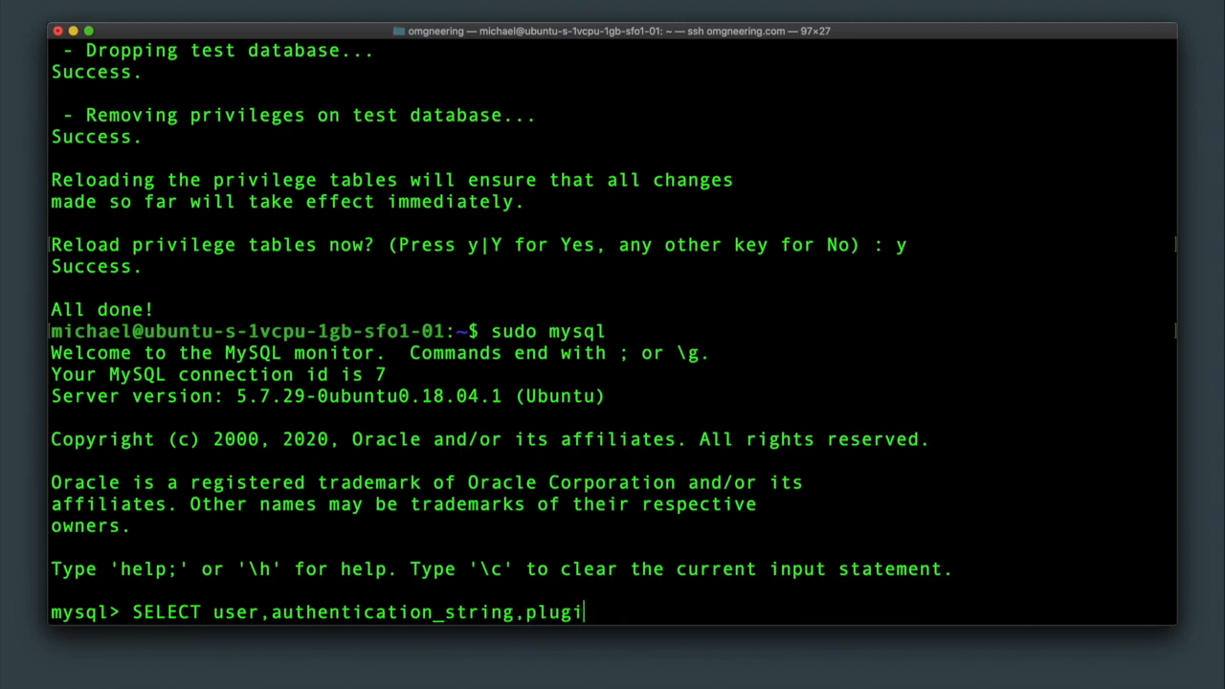
text(n,host FROM mysql.user;)
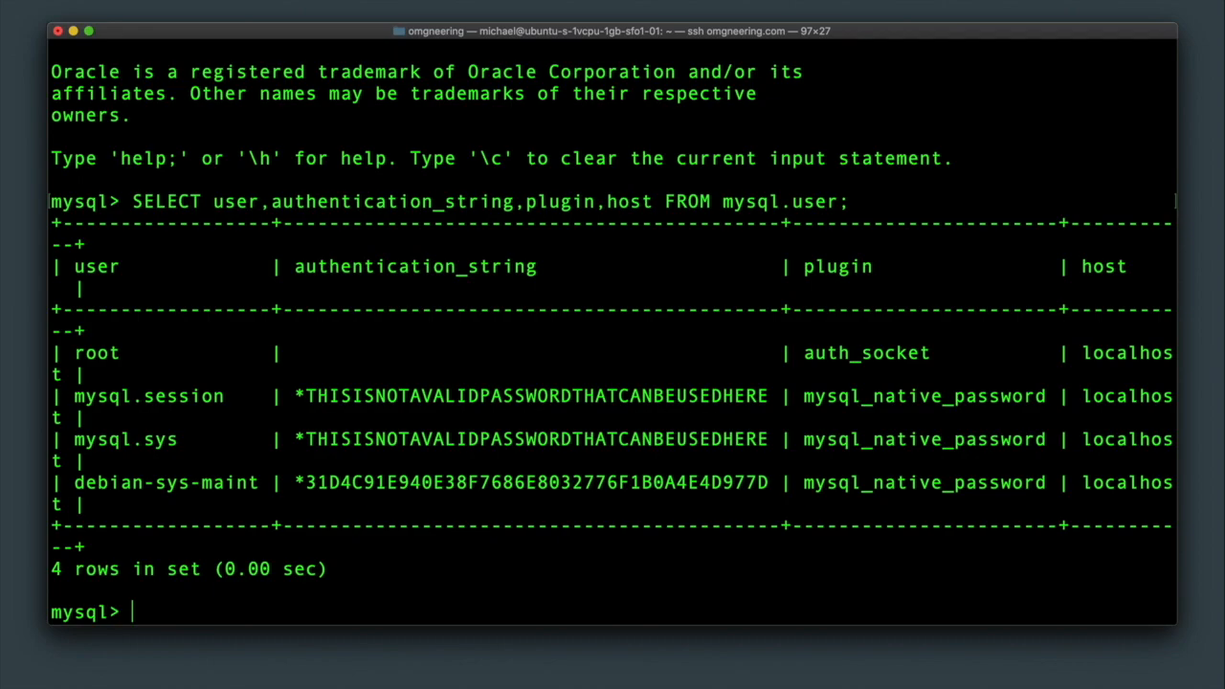
text(ALTER USER 'root')
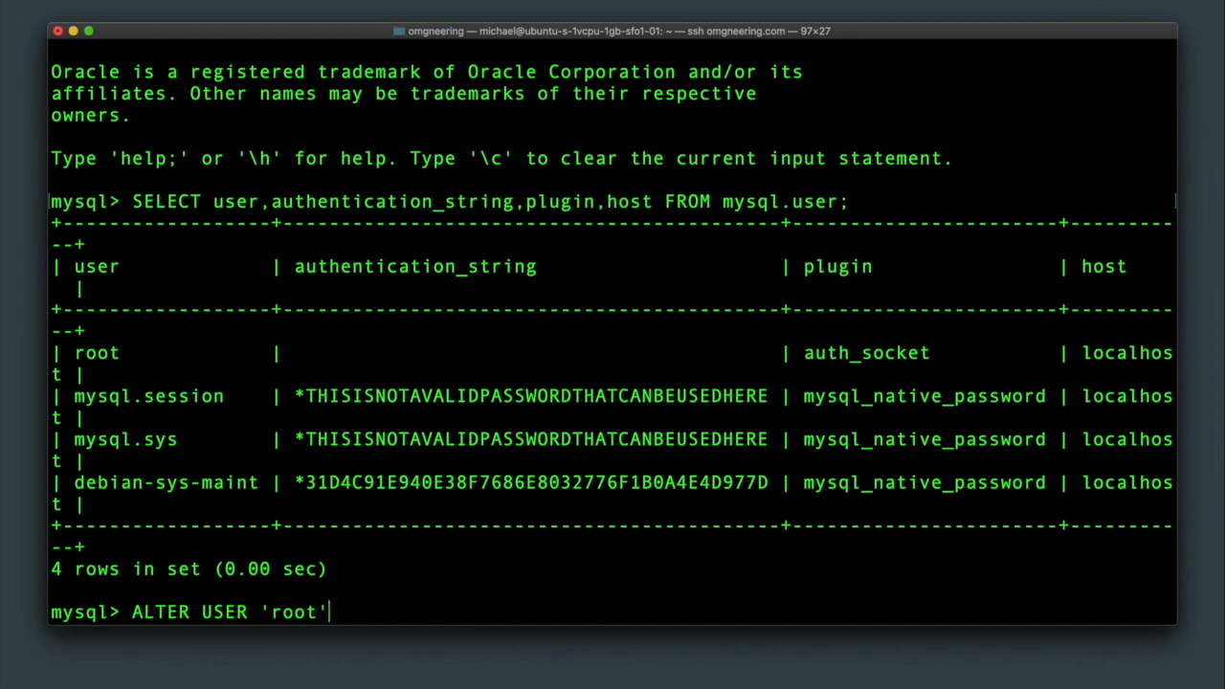
text(@'localhost)
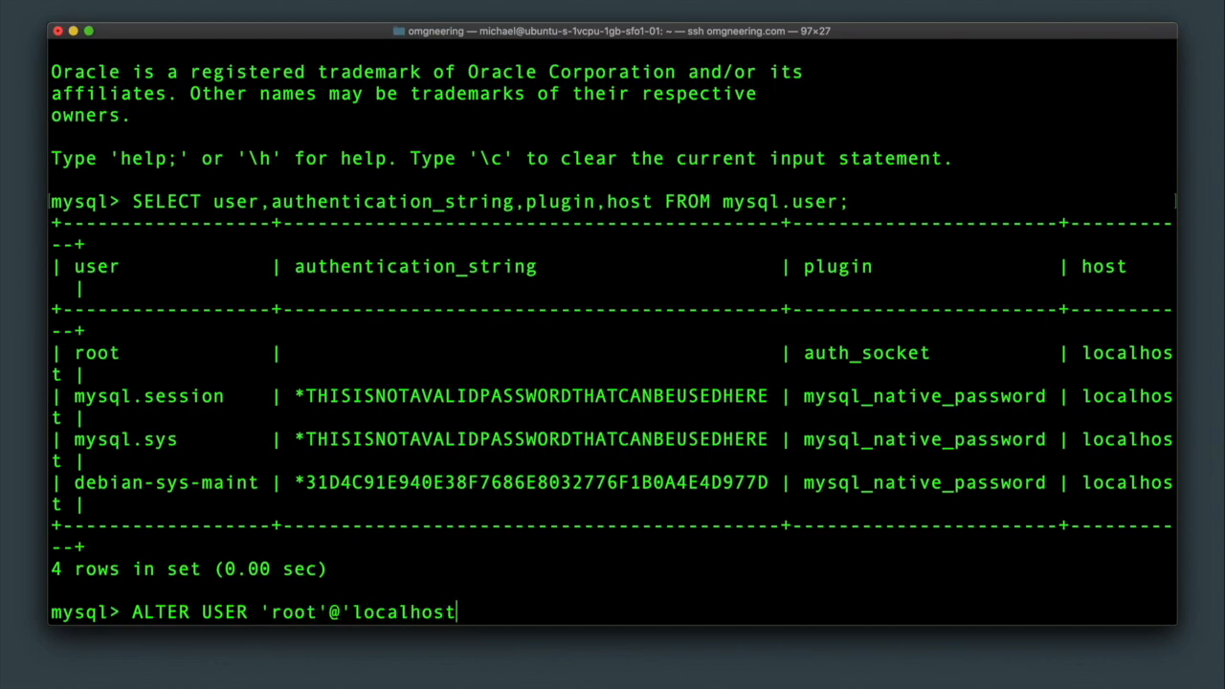
text(')
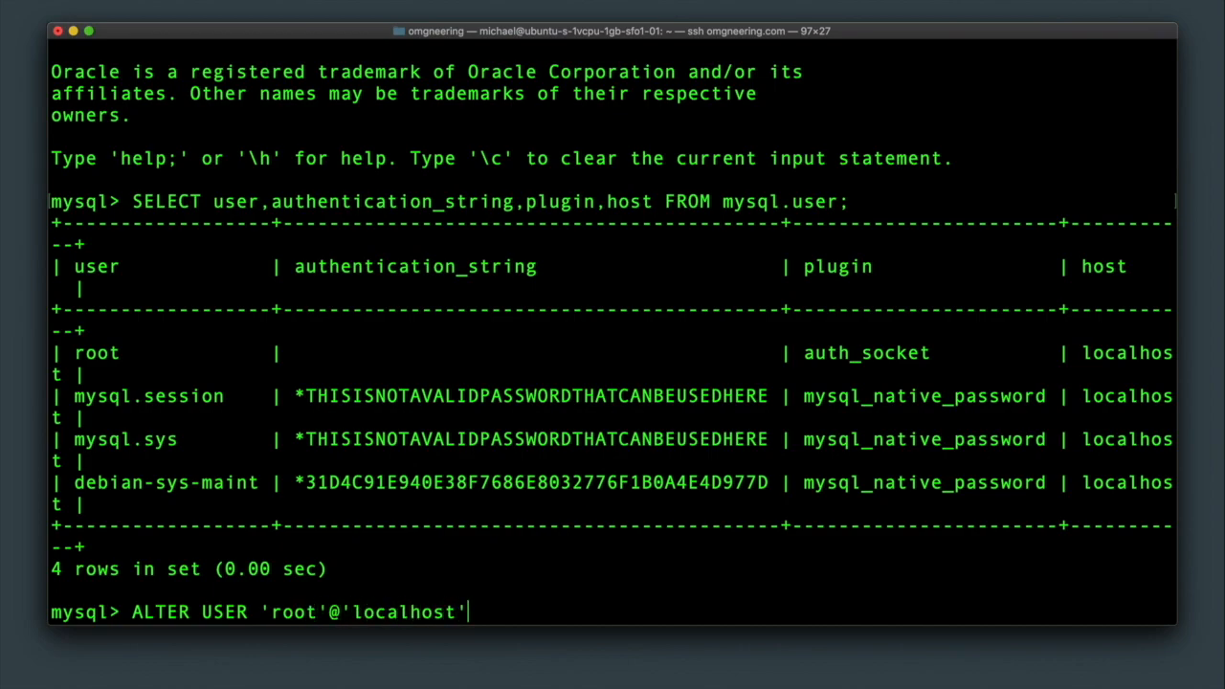
text(IDENTIFIED WITH mysql_nat)
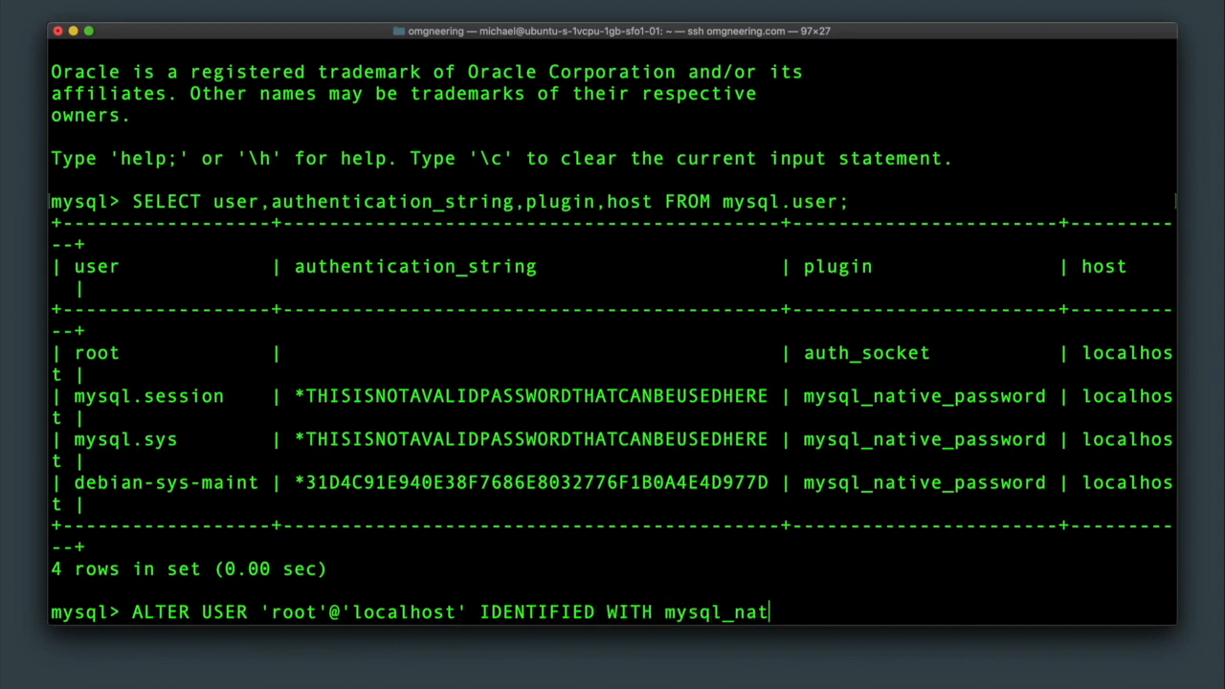
text(ive_password BY)
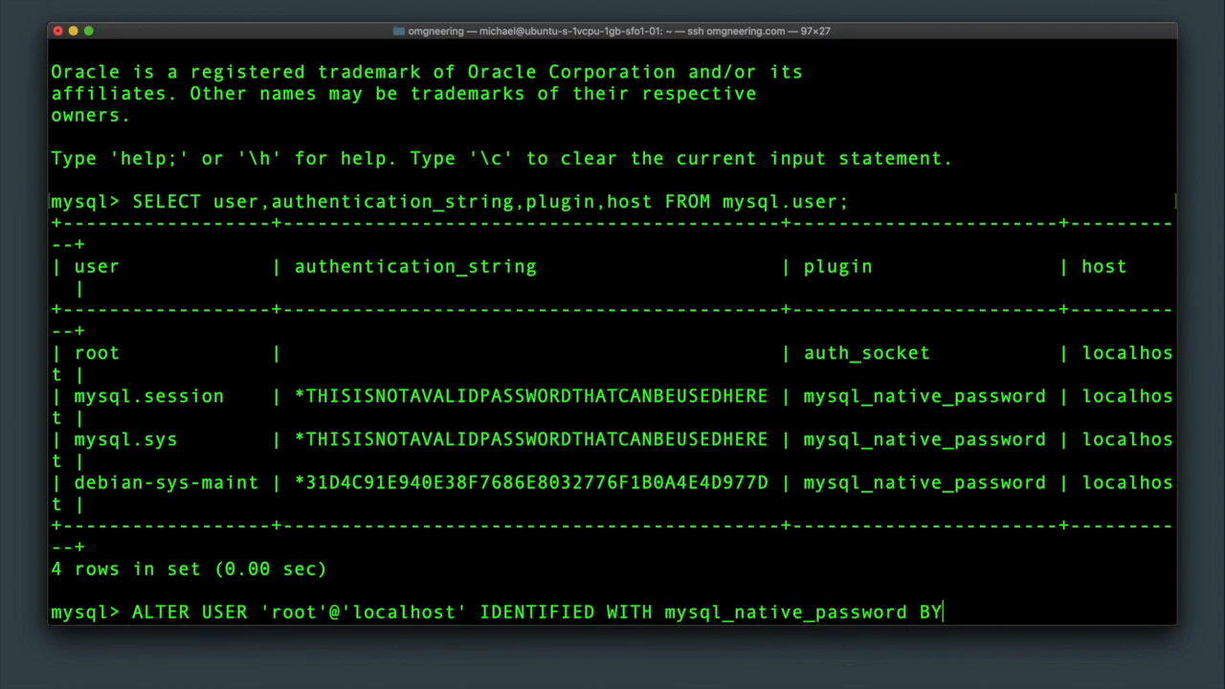
text('some)
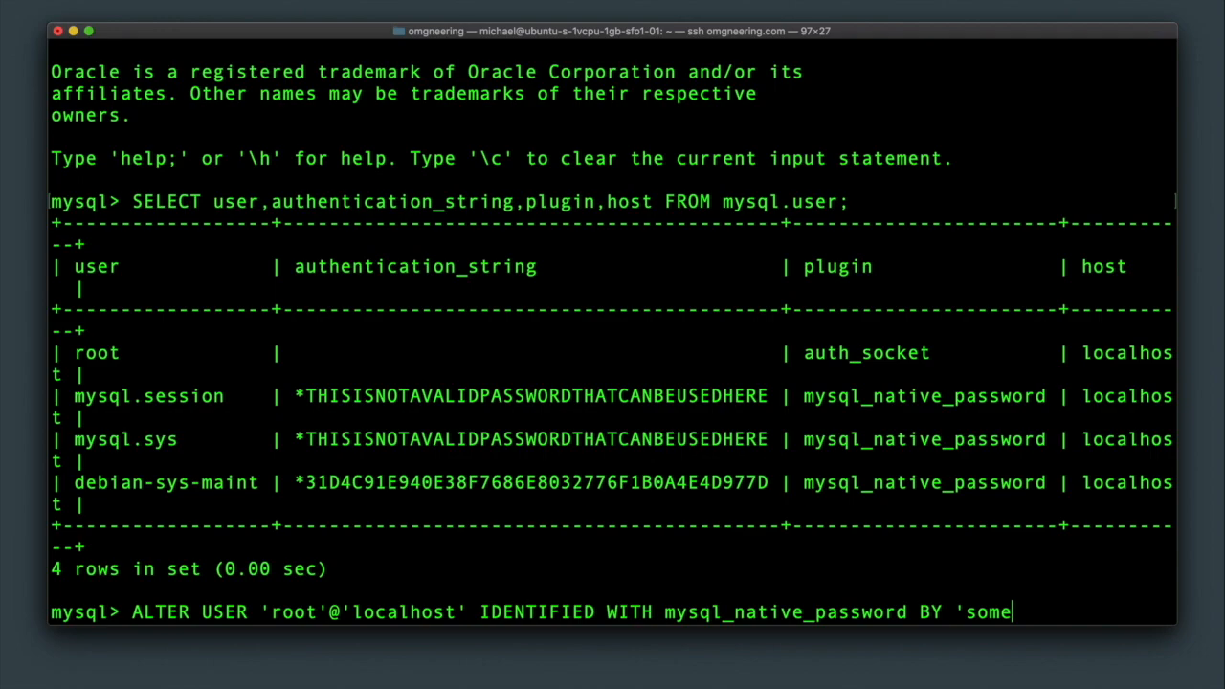
text(password';)
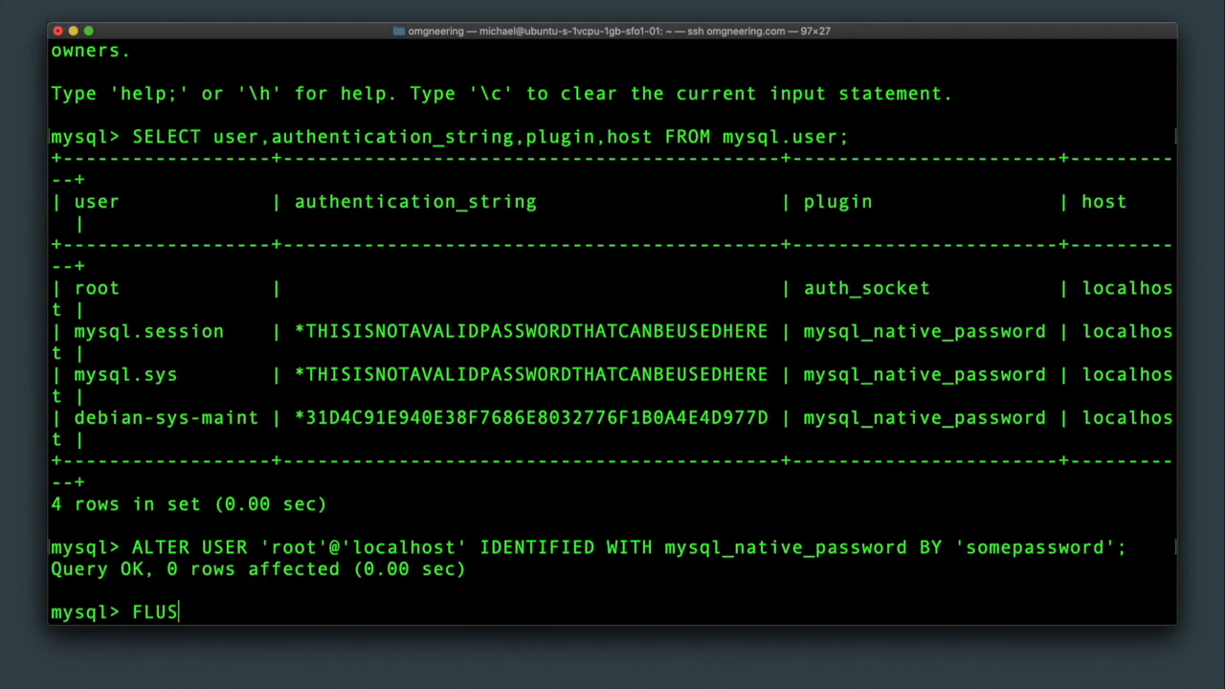
text(H PRIVILEGES;)
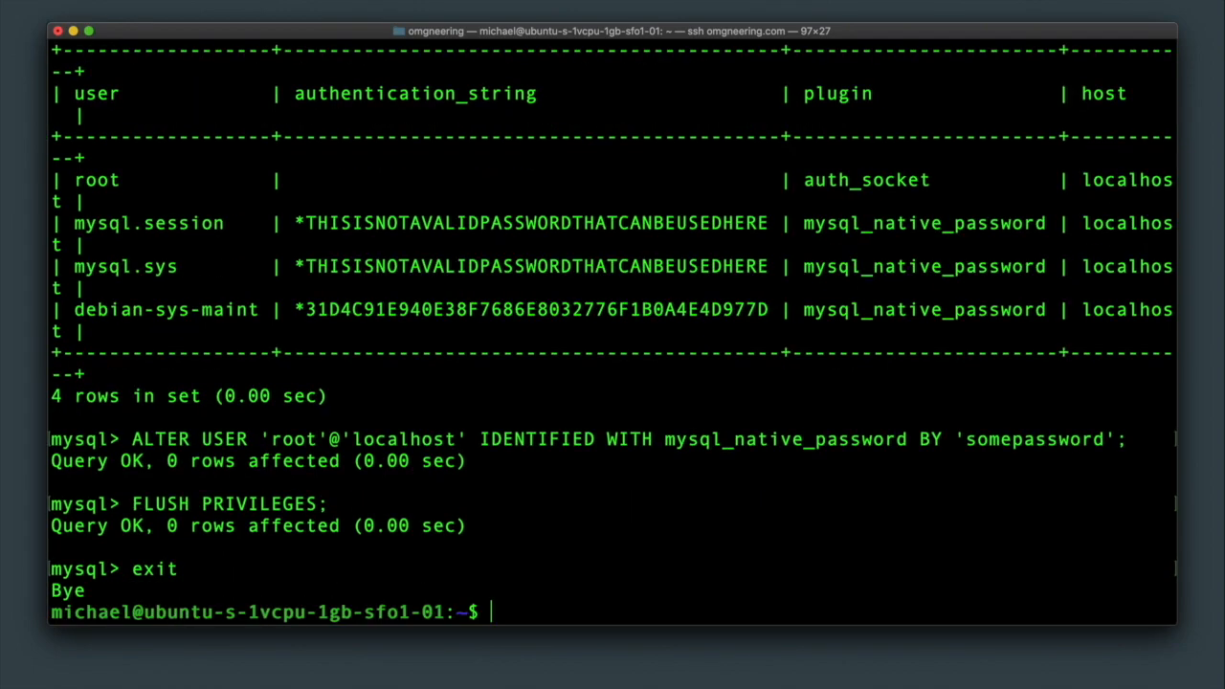
Step: Log in to the MySQL monitor as root with the new password via mysql -u root -p, then exit
text(mysql -u root -p)
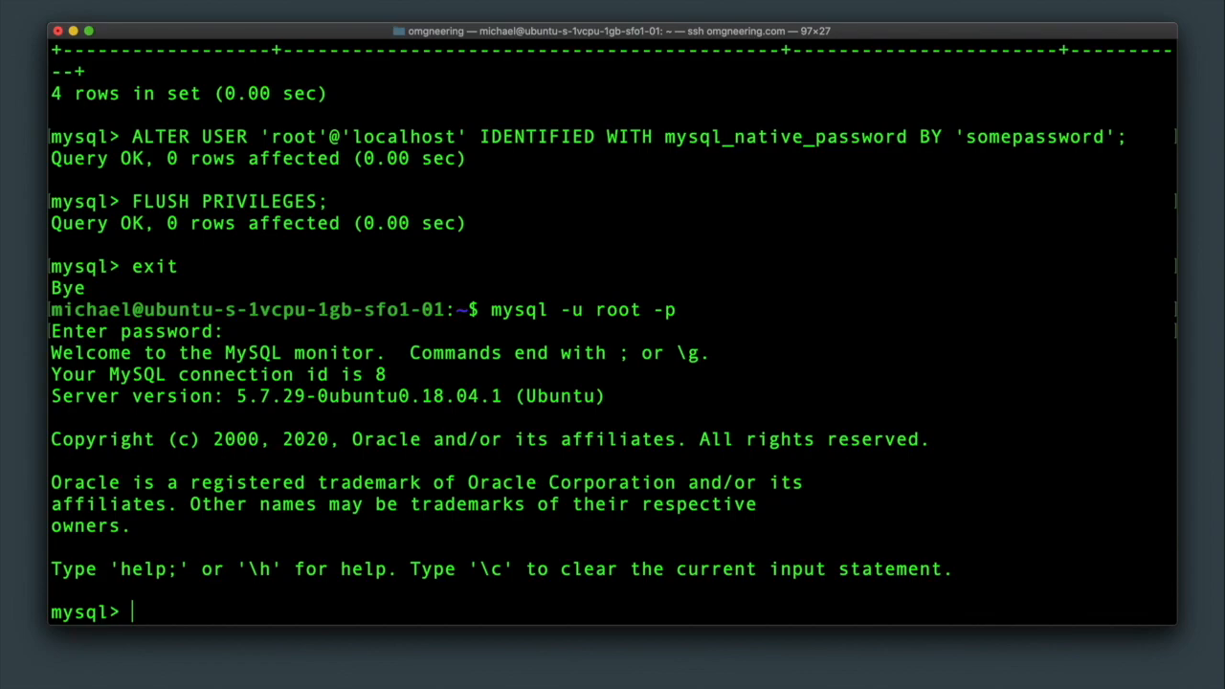
text(exit)
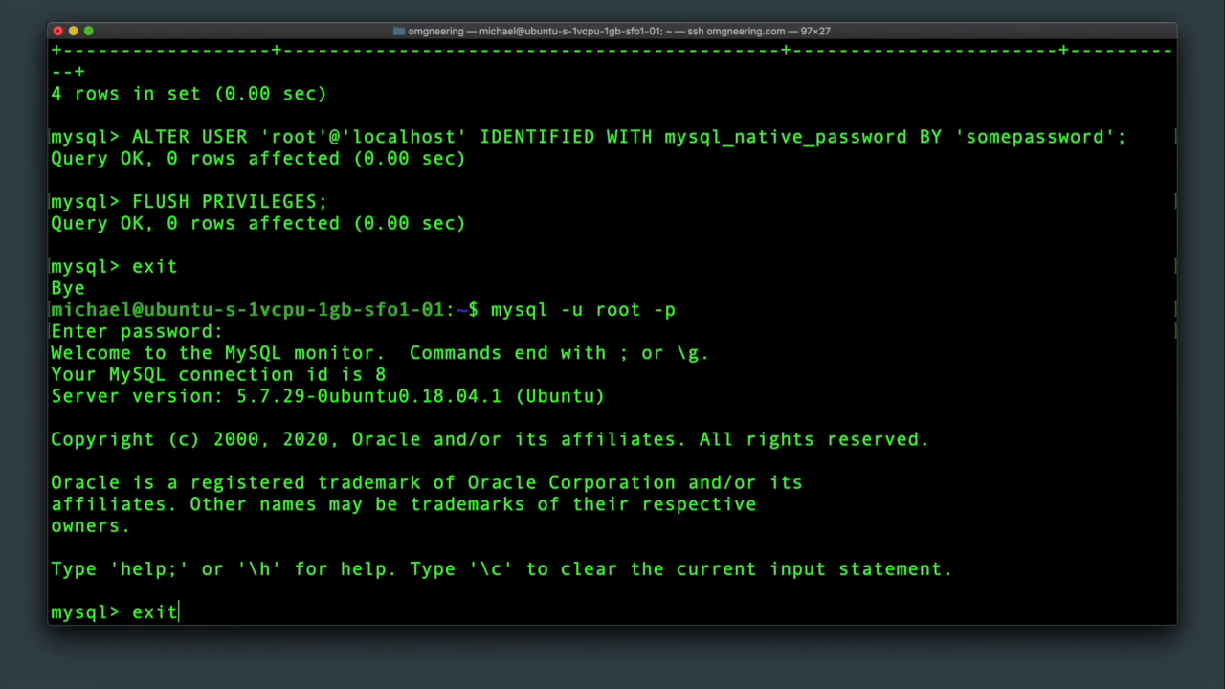